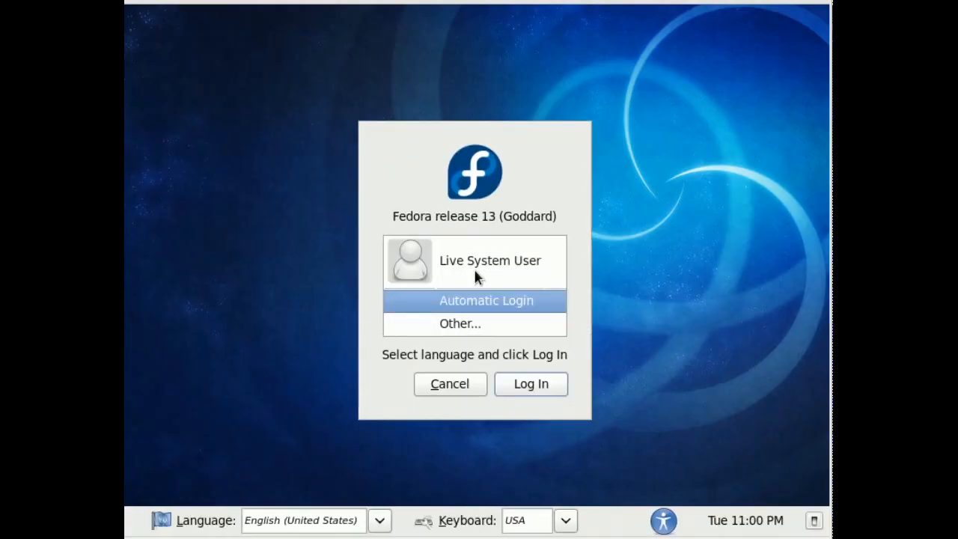
mouse_move(478, 275)
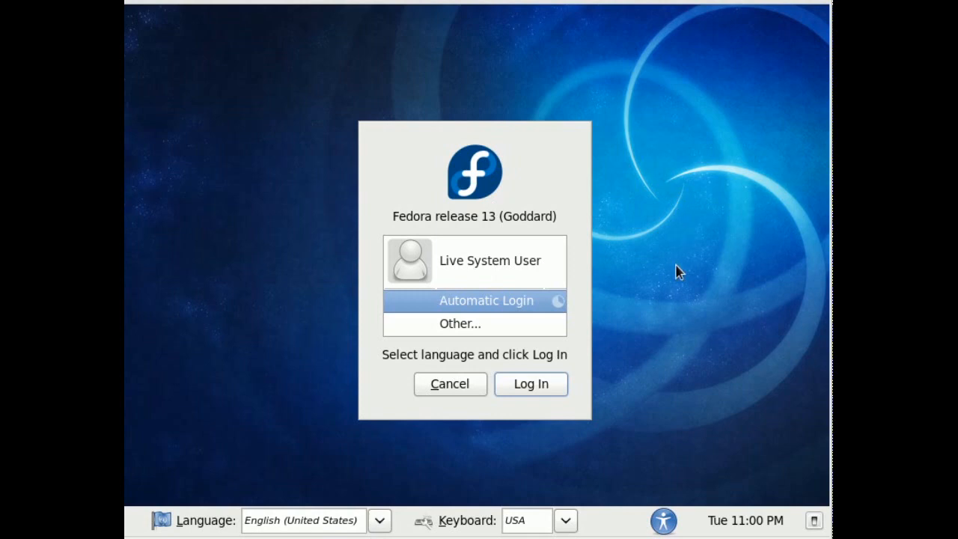
mouse_move(550, 311)
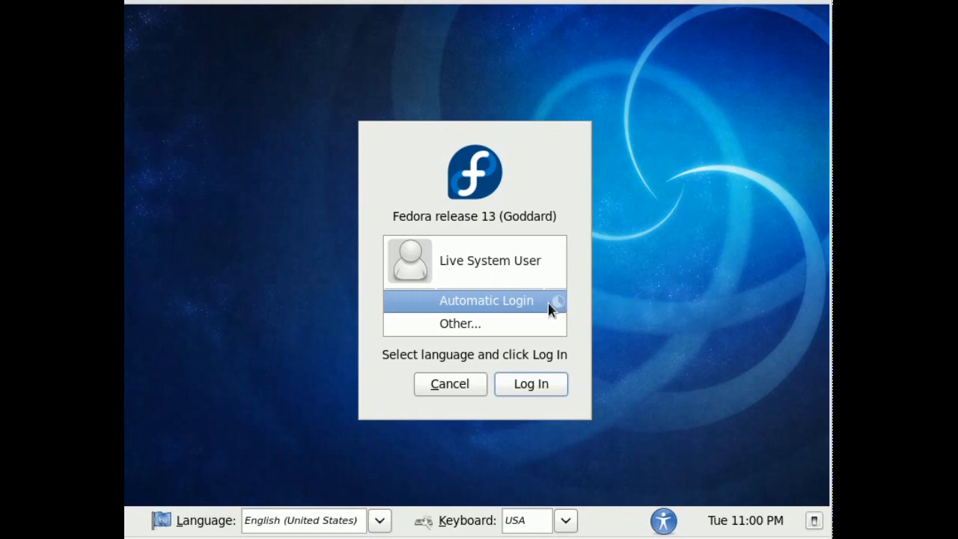
mouse_move(524, 307)
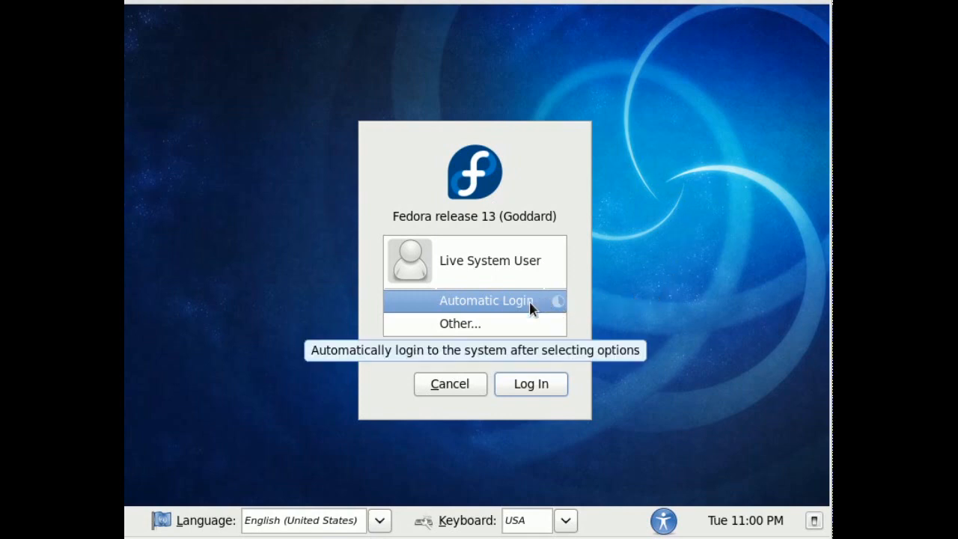
mouse_move(503, 307)
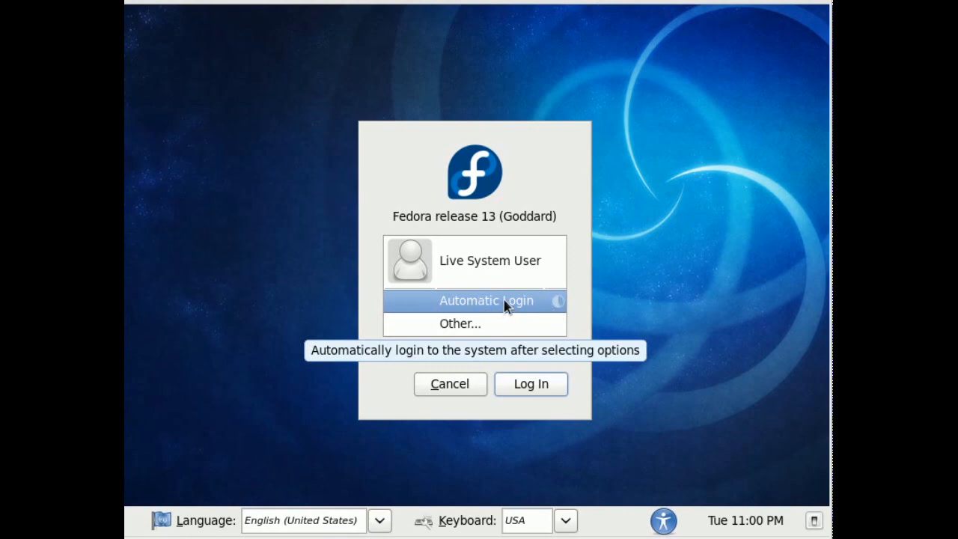
mouse_move(531, 384)
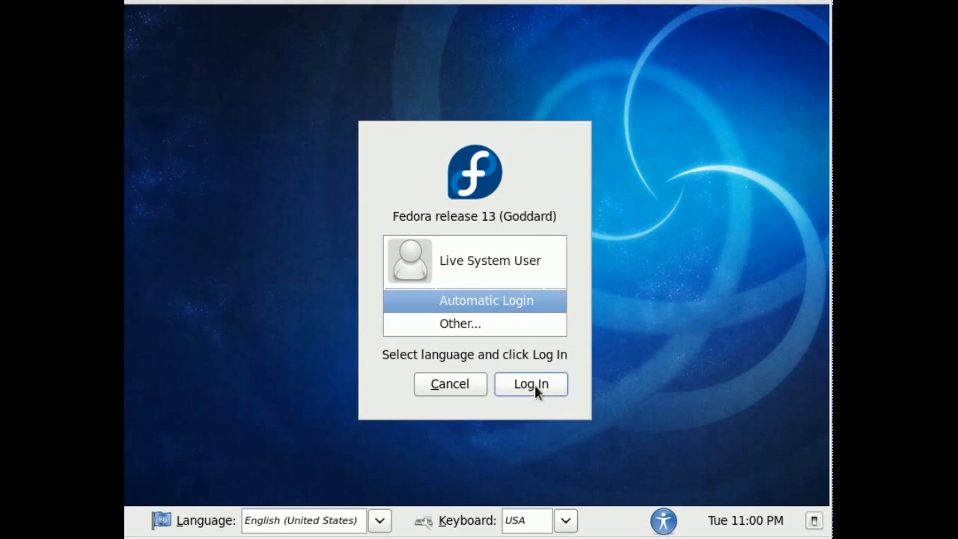
Log in as the Live System User with Automatic Login selected
click(531, 384)
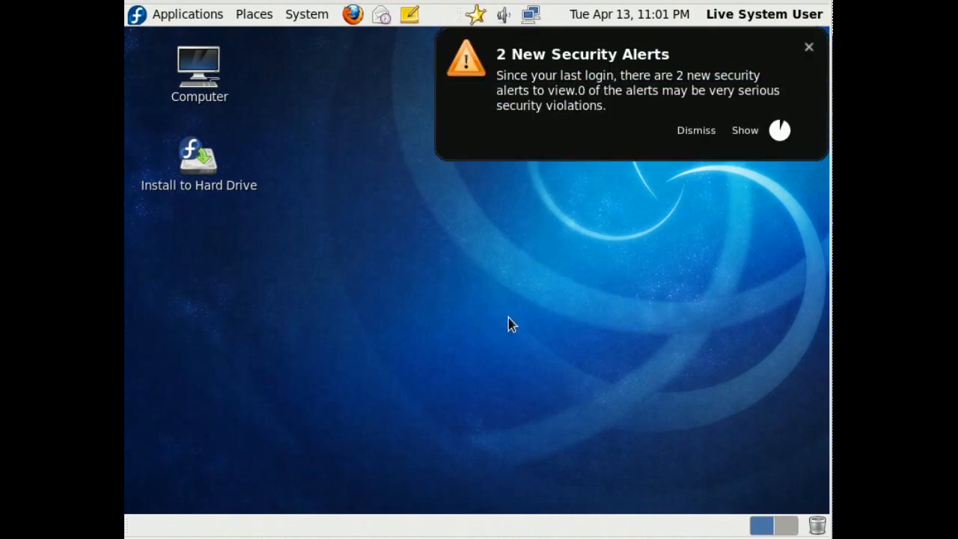
mouse_move(460, 88)
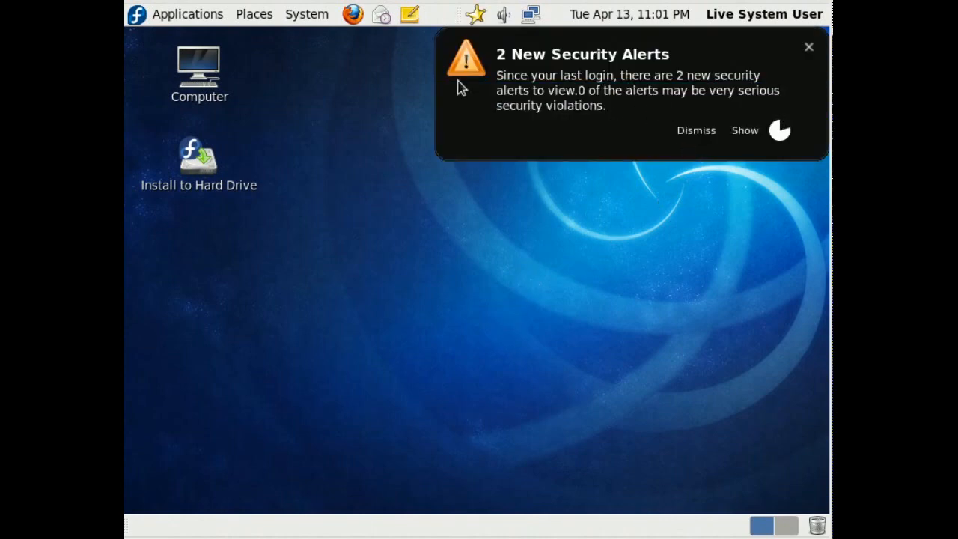
mouse_move(690, 99)
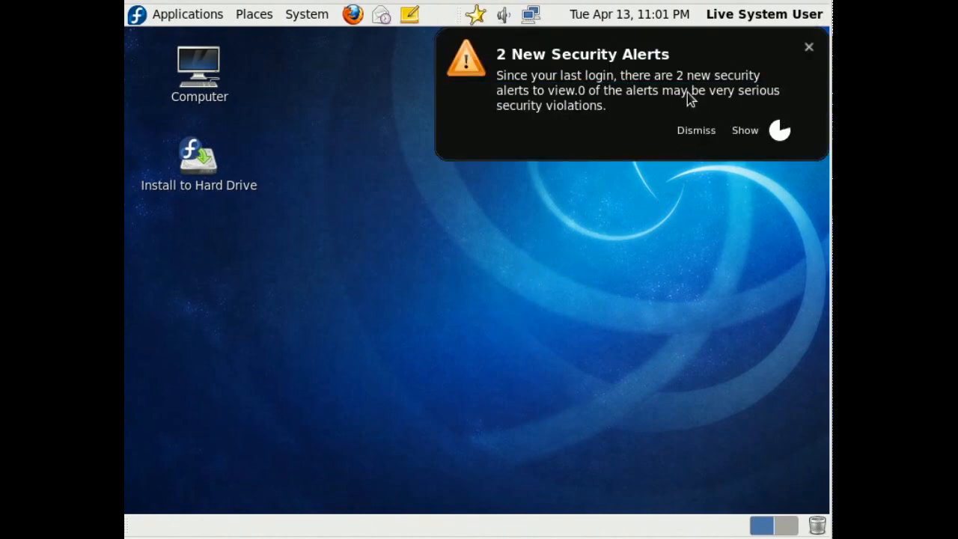
Dismiss the '2 New Security Alerts' notification bubble
click(696, 129)
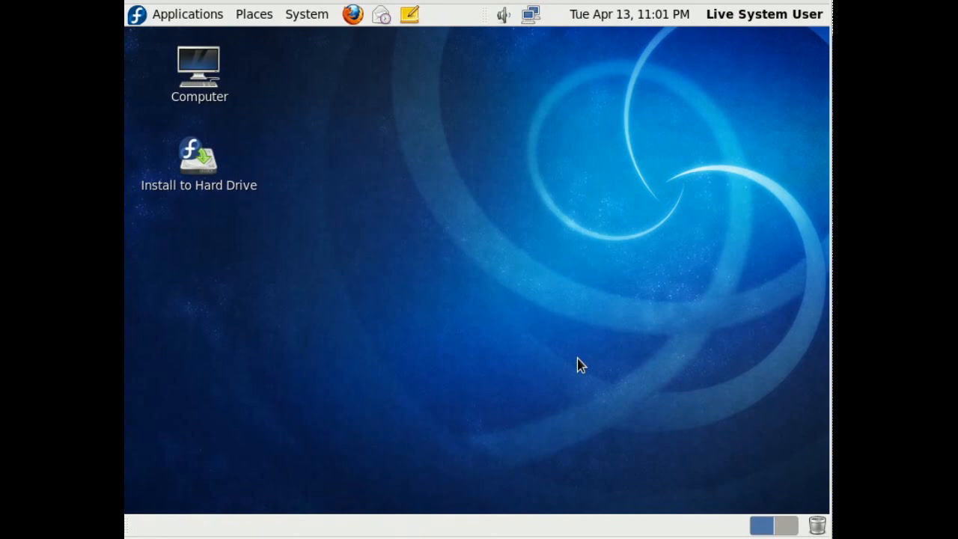
mouse_move(342, 20)
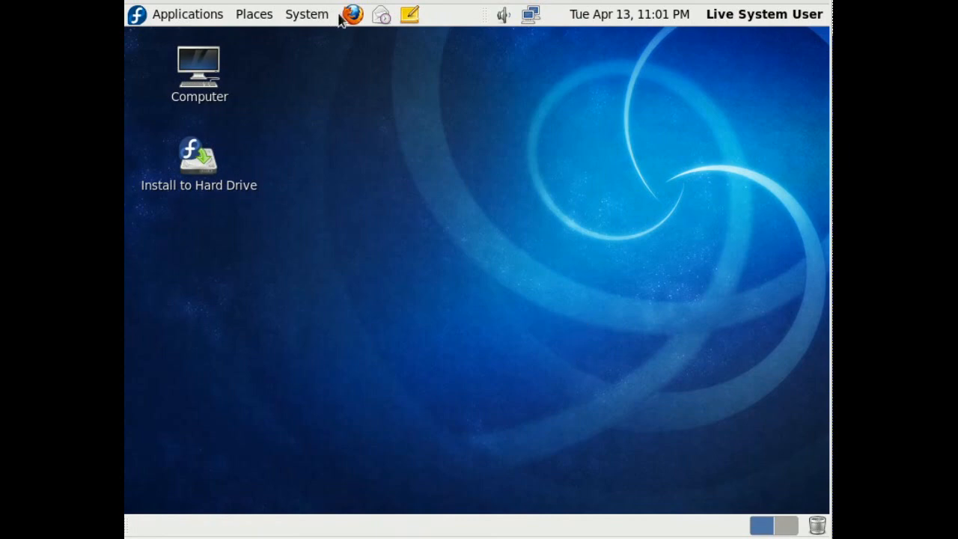
mouse_move(368, 27)
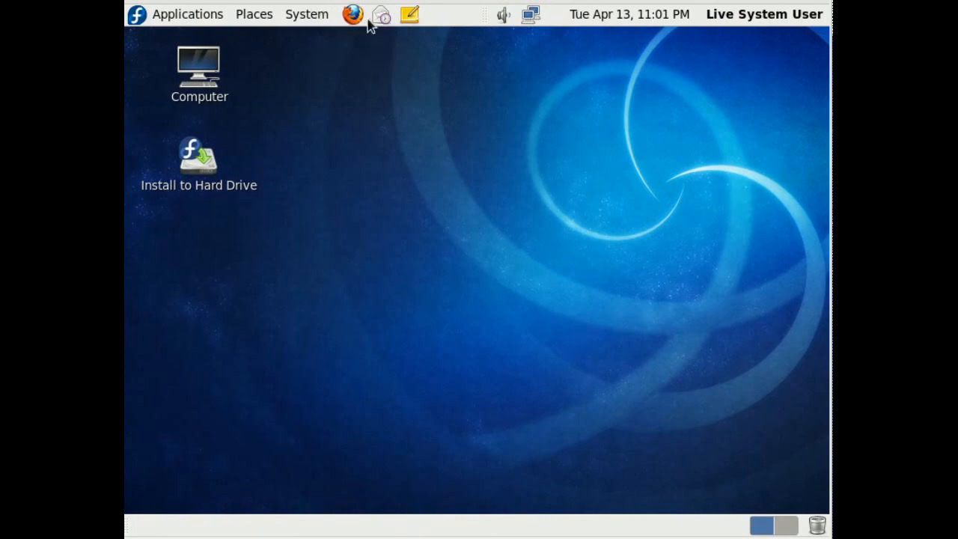
mouse_move(428, 15)
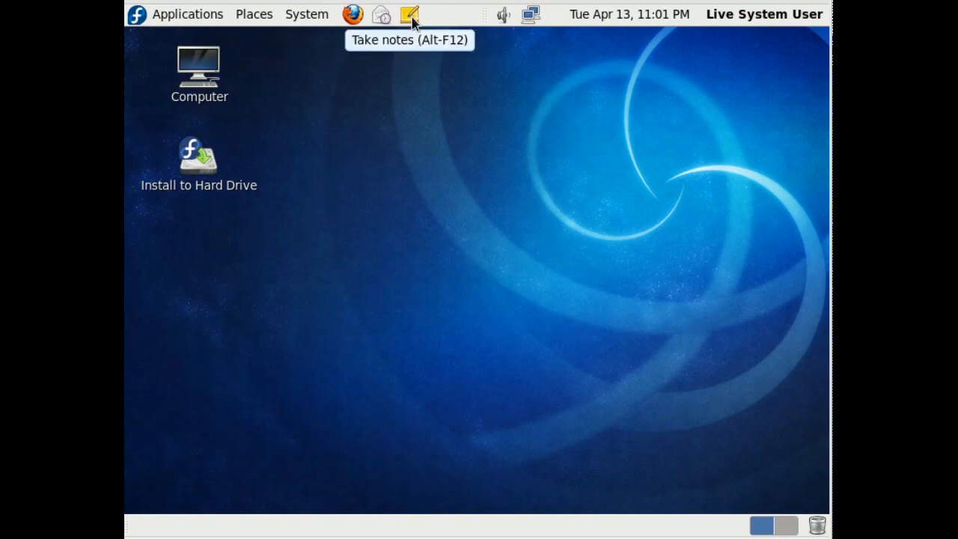
click(187, 14)
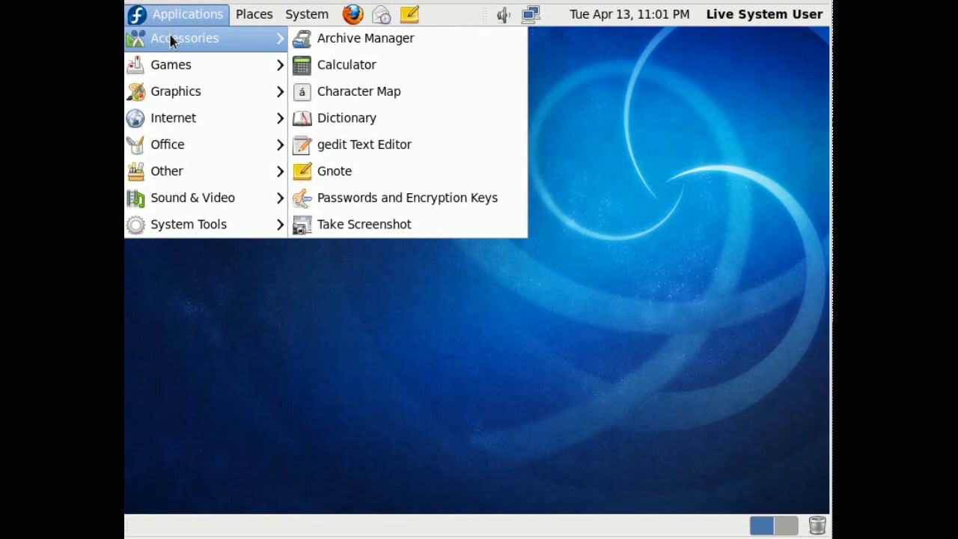
mouse_move(194, 76)
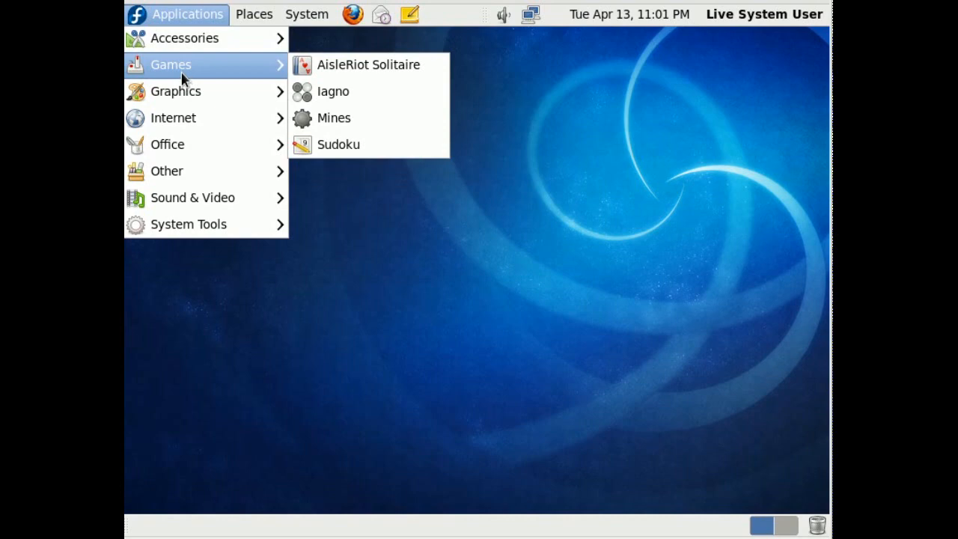
mouse_move(176, 91)
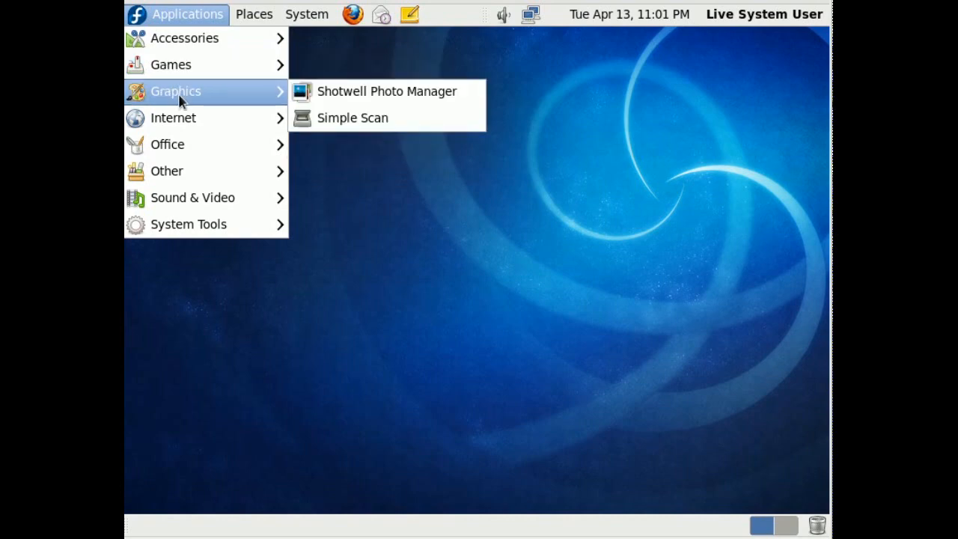
mouse_move(216, 97)
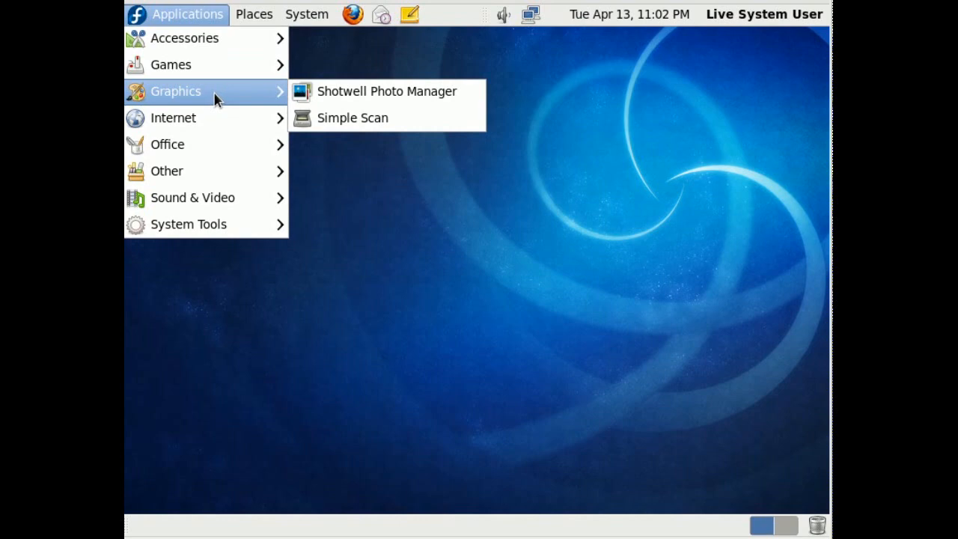
mouse_move(333, 127)
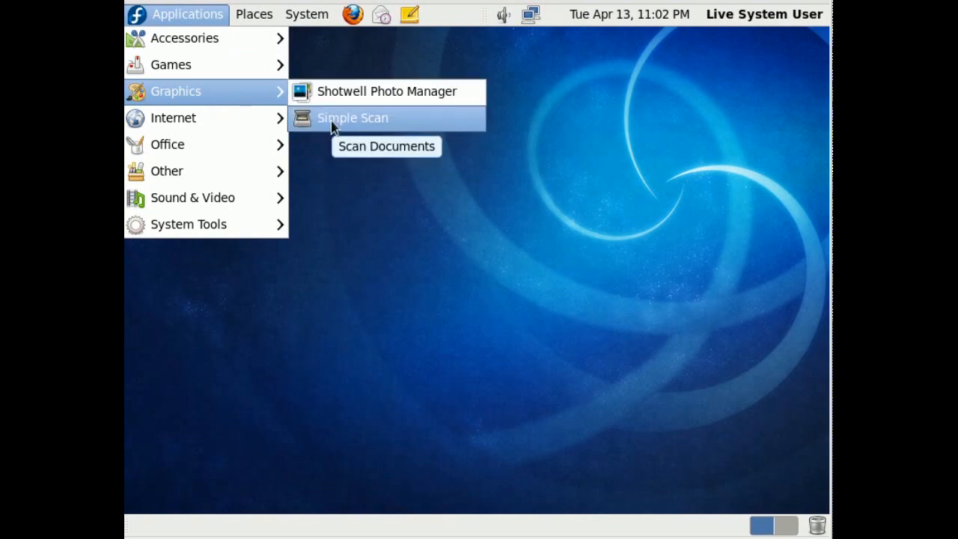
mouse_move(378, 132)
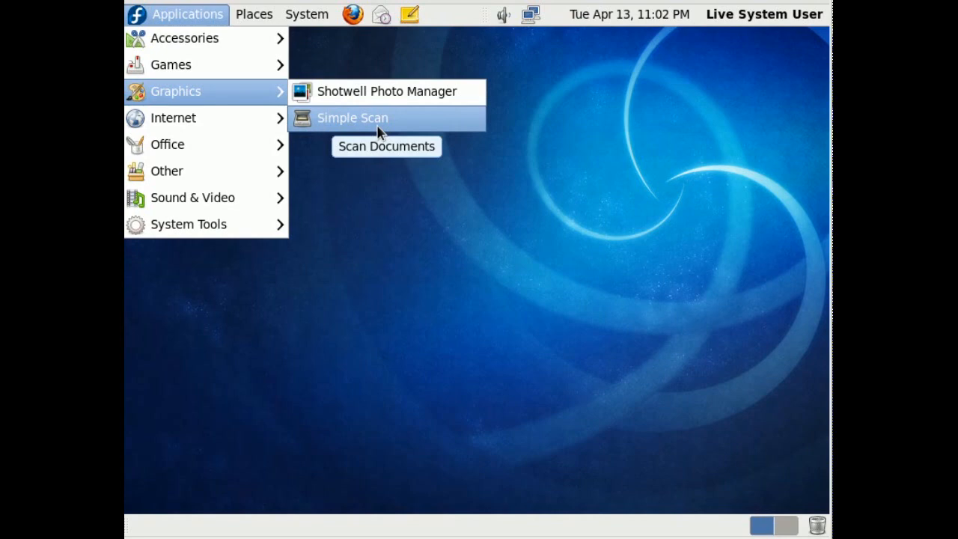
mouse_move(173, 118)
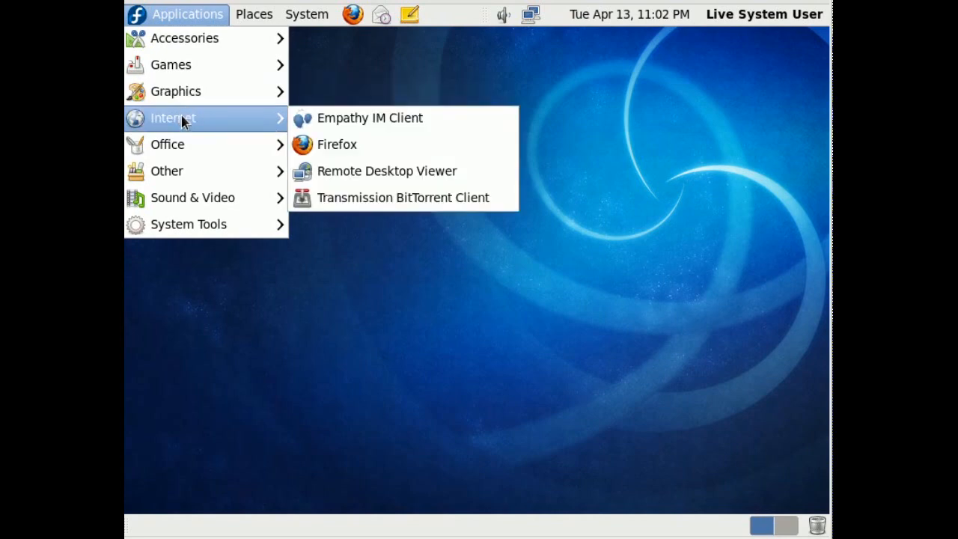
mouse_move(354, 127)
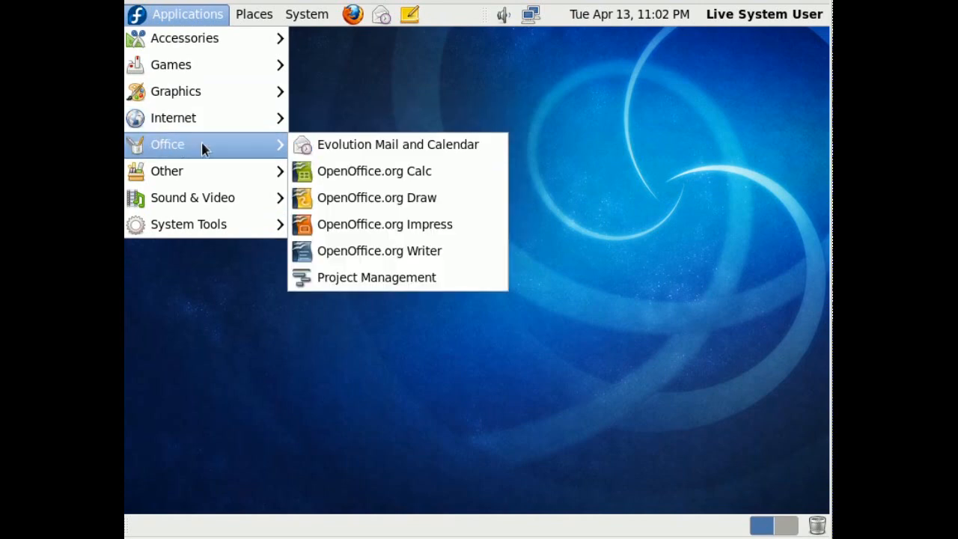
mouse_move(412, 261)
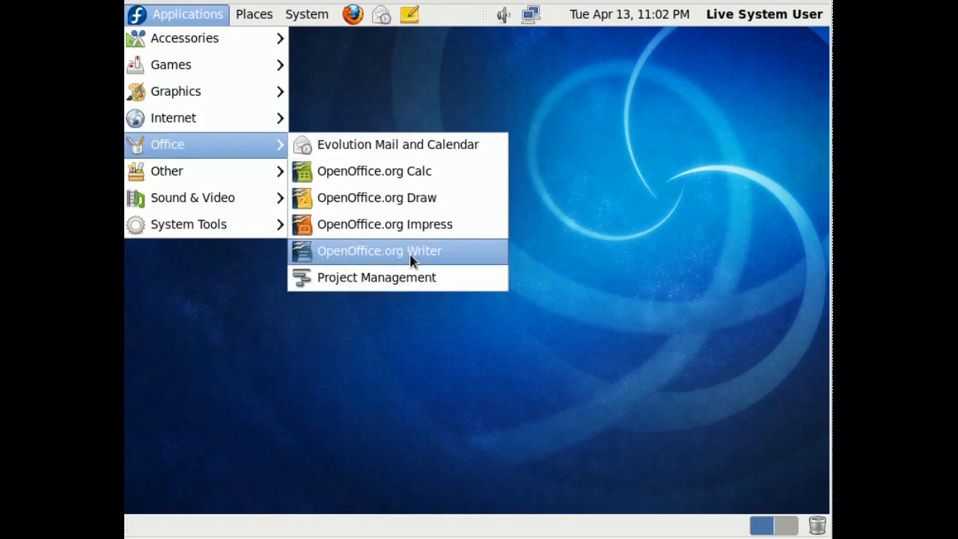
mouse_move(337, 292)
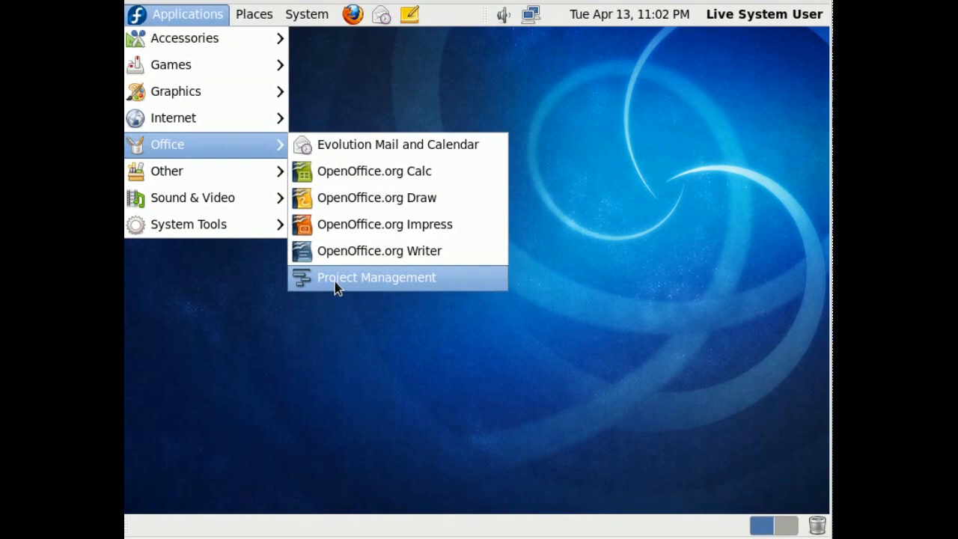
mouse_move(344, 290)
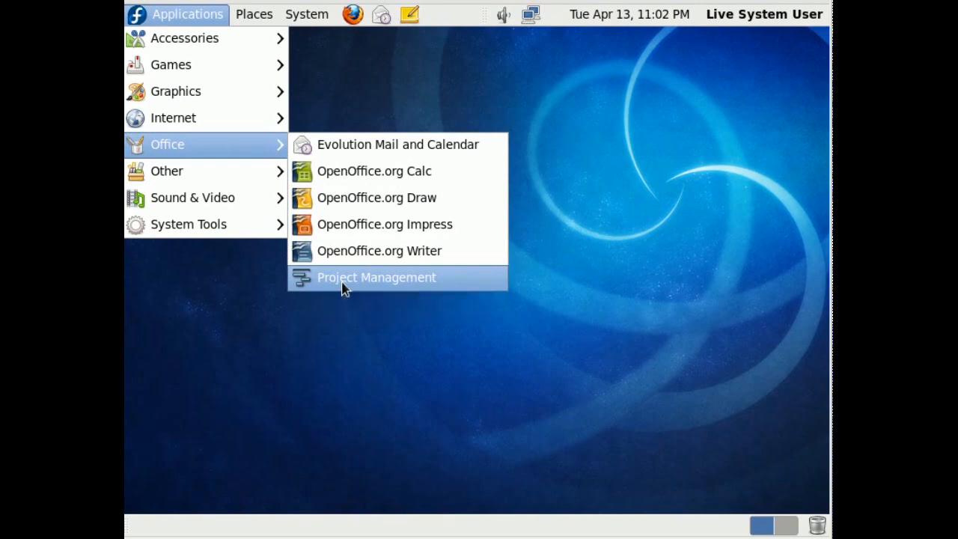
click(375, 278)
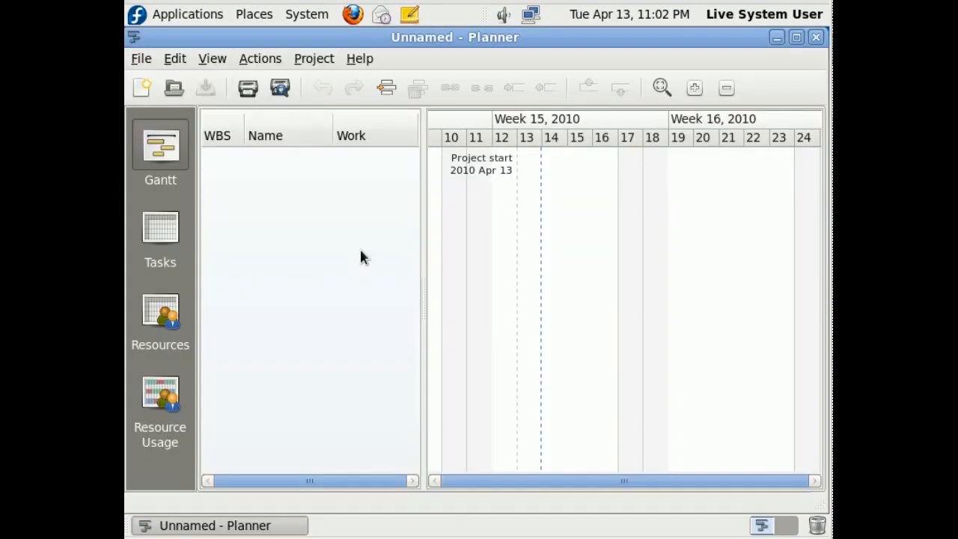
mouse_move(374, 255)
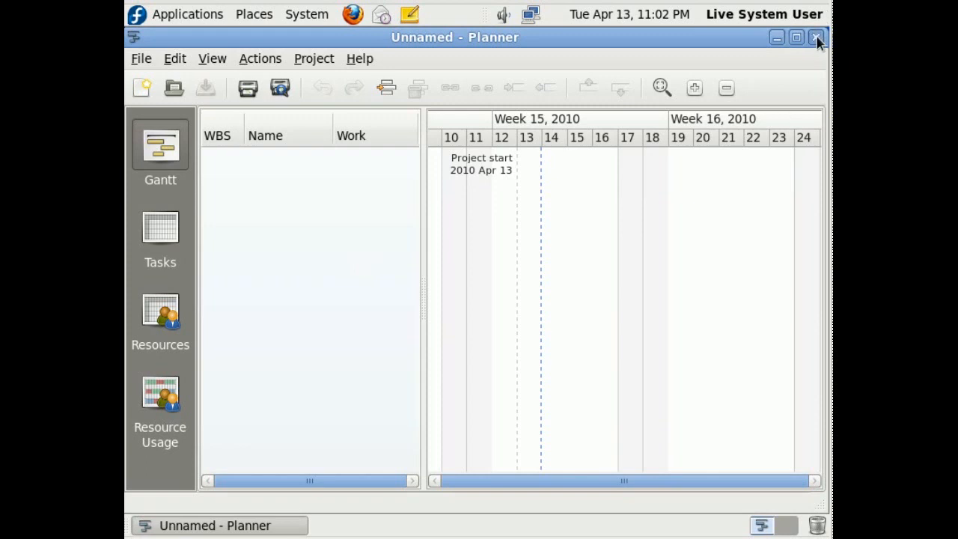
click(186, 13)
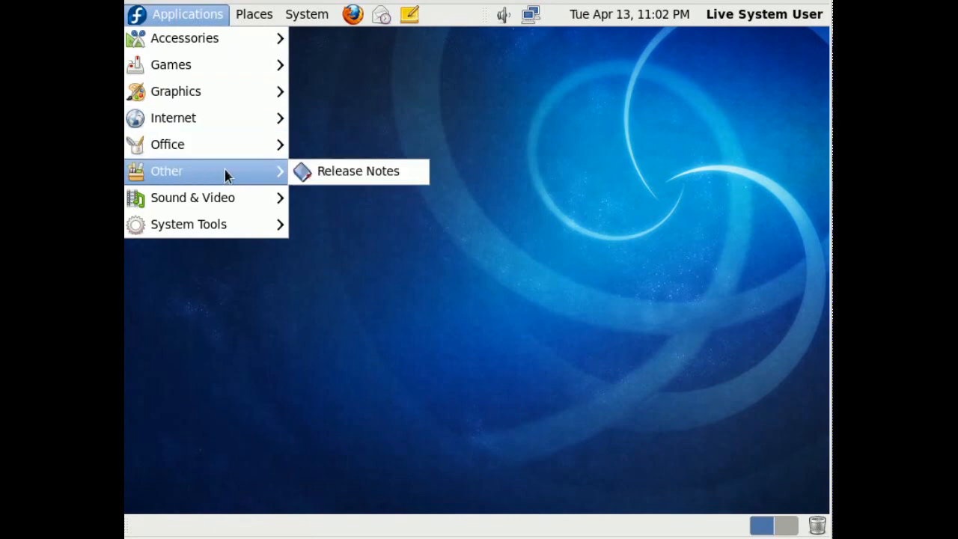
mouse_move(299, 178)
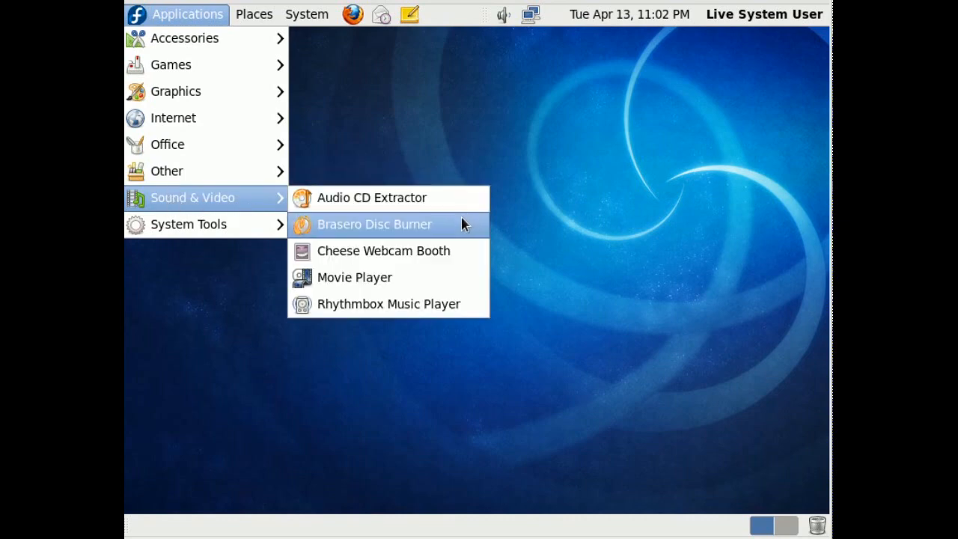
mouse_move(469, 257)
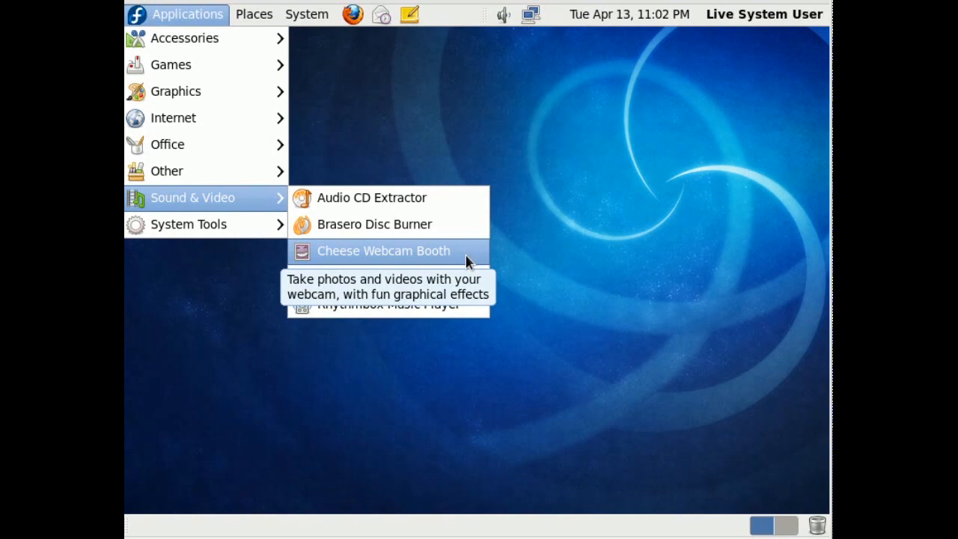
mouse_move(462, 277)
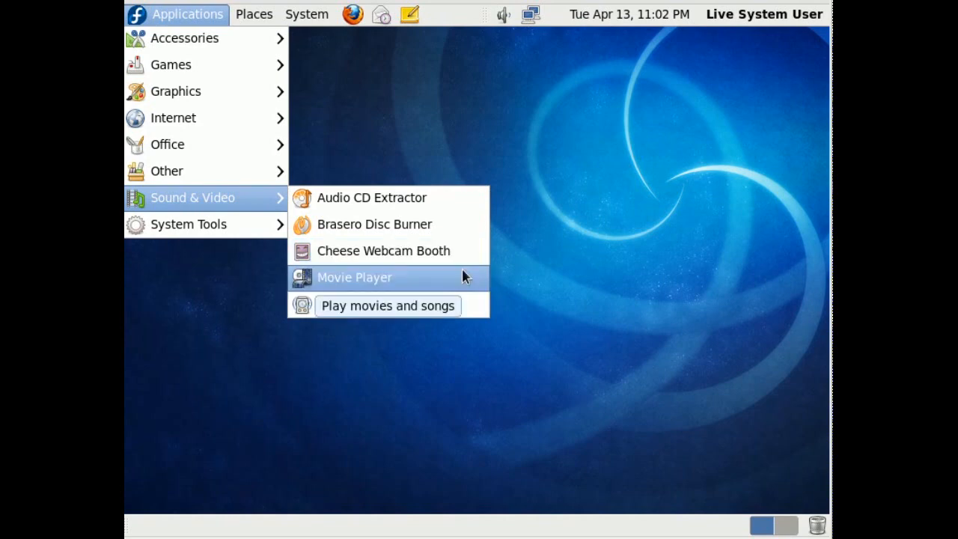
mouse_move(474, 304)
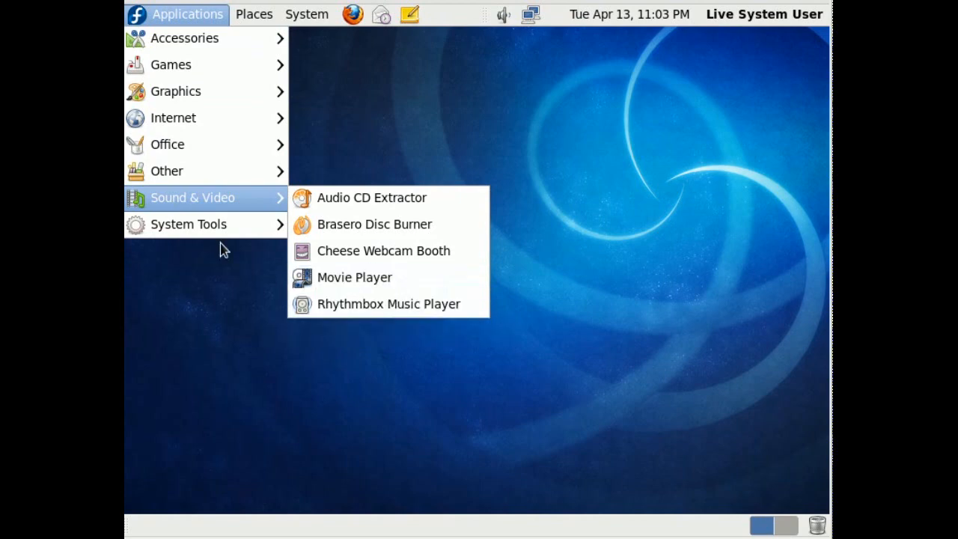
mouse_move(187, 223)
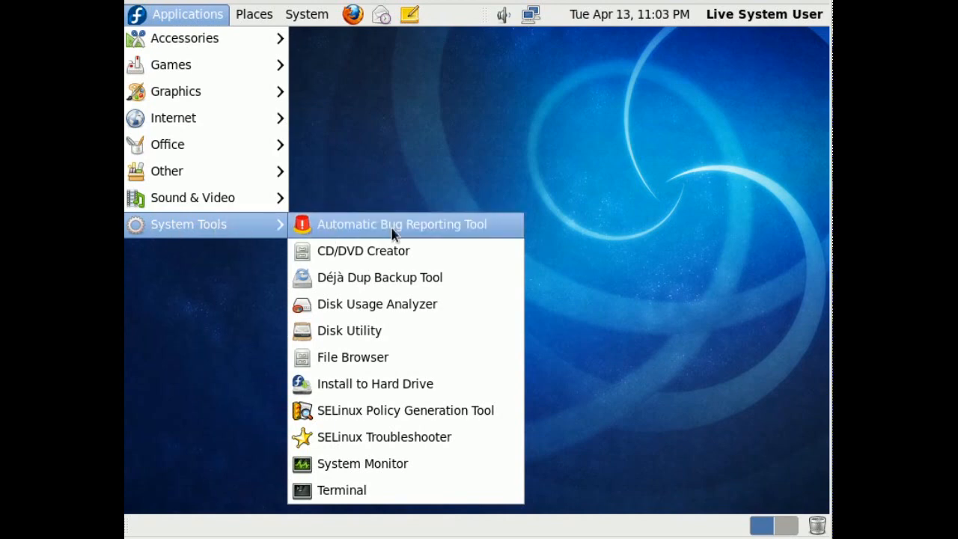
mouse_move(348, 280)
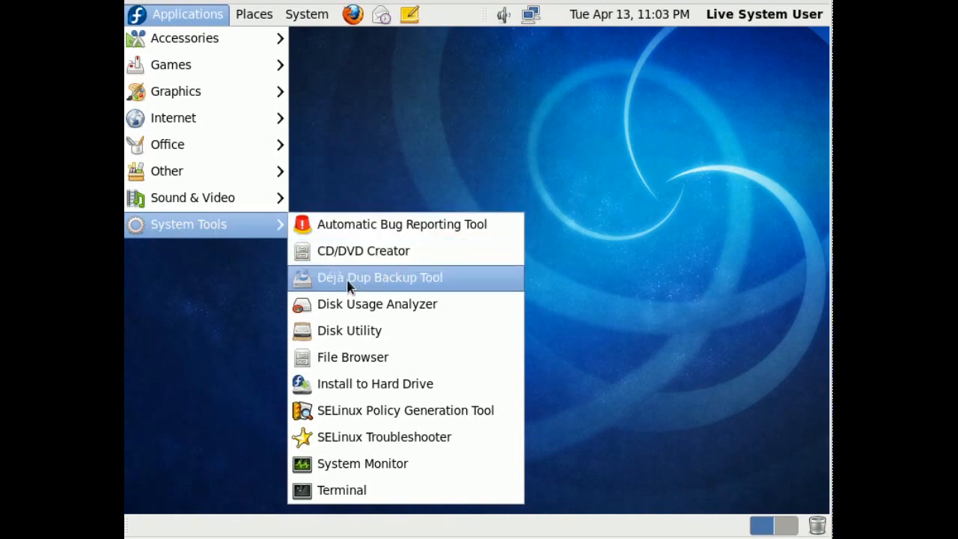
mouse_move(408, 288)
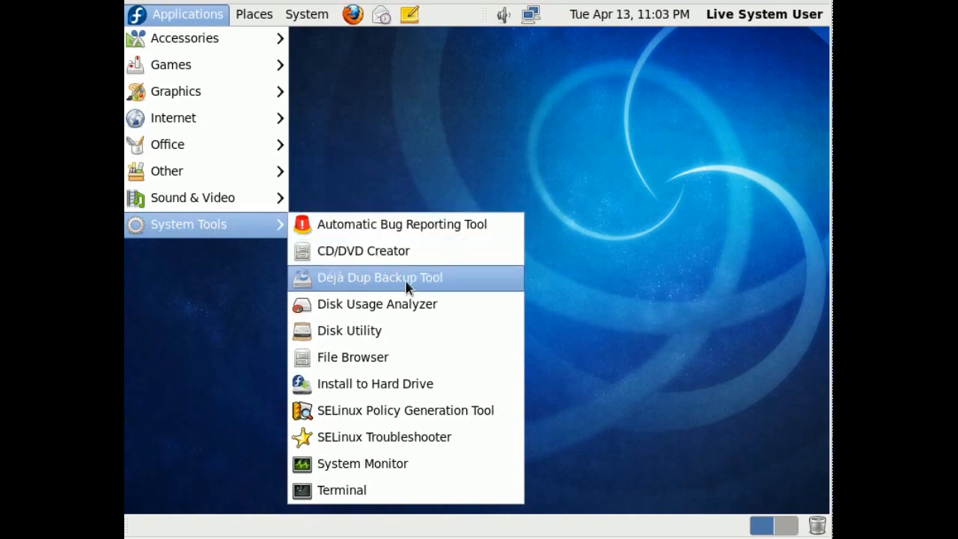
mouse_move(466, 287)
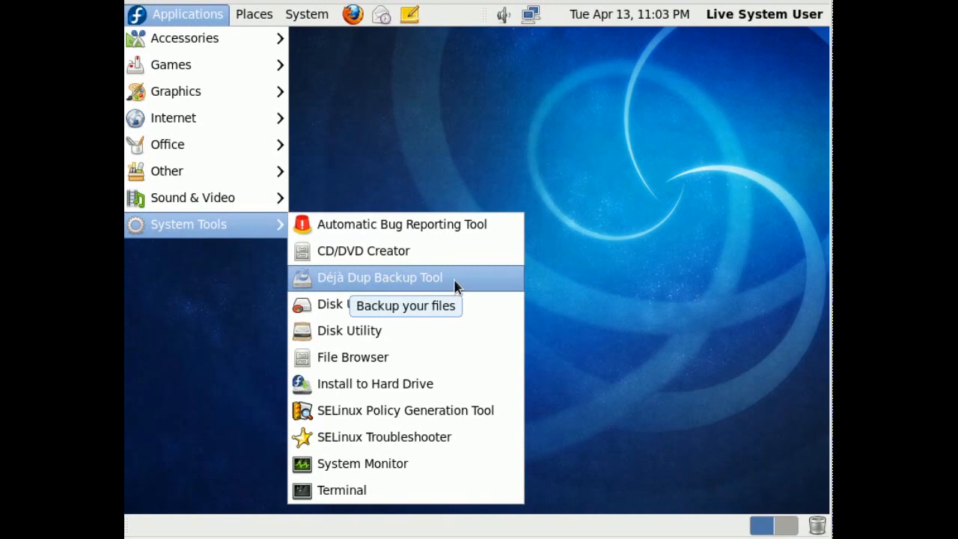
Launch Déjà Dup and set up a new backup stored on the Desktop
click(380, 277)
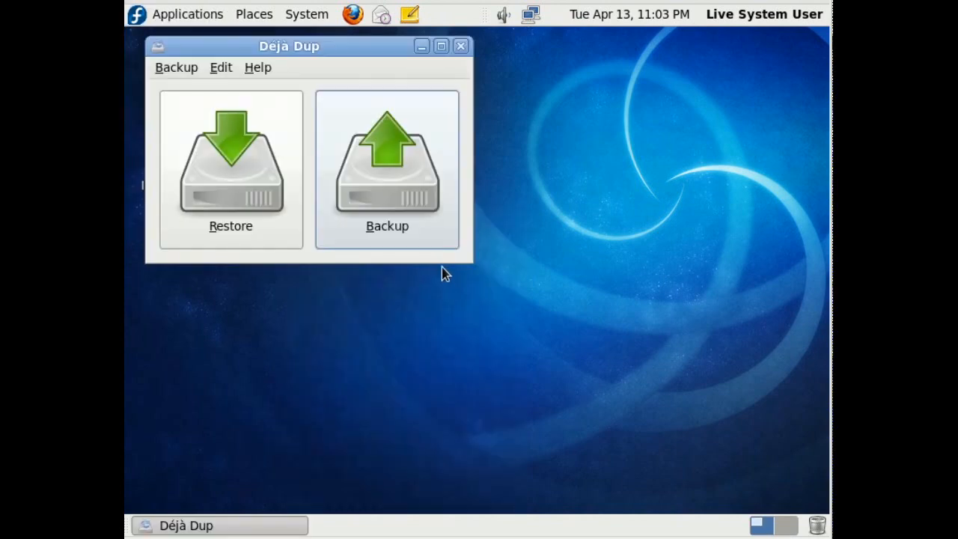
mouse_move(413, 213)
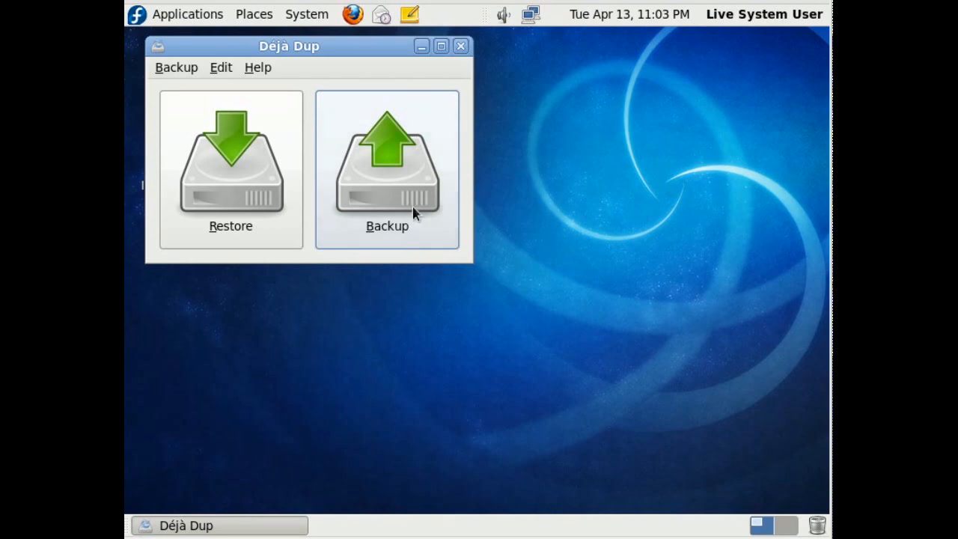
click(386, 168)
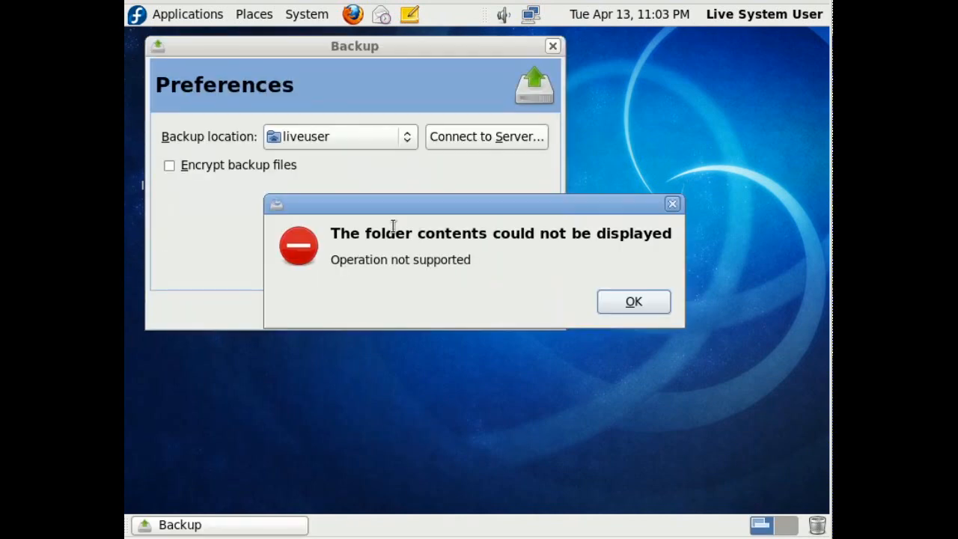
mouse_move(582, 300)
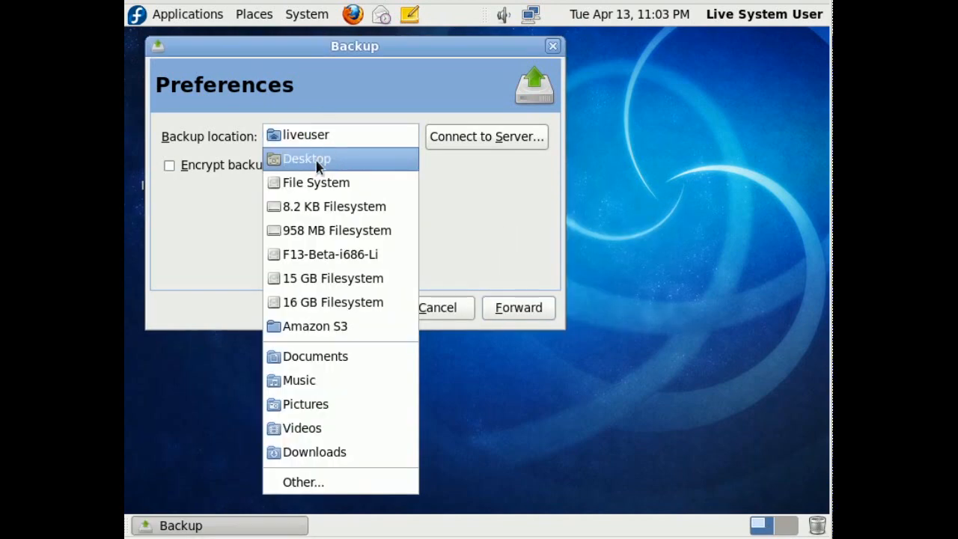
click(306, 158)
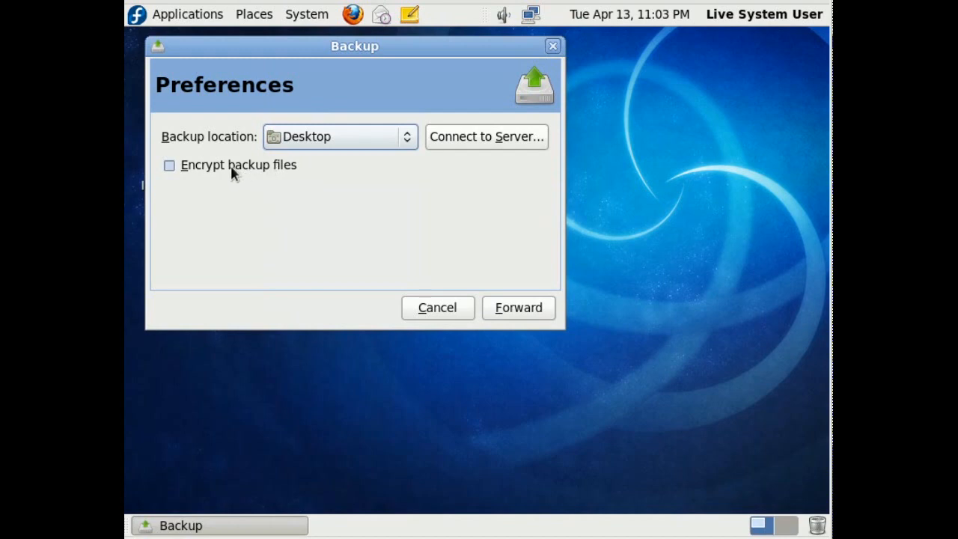
click(518, 308)
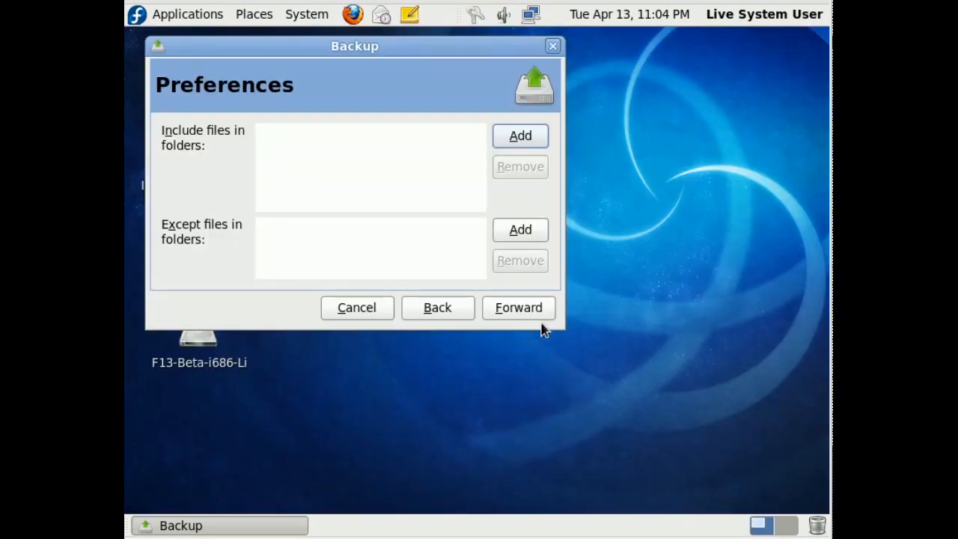
mouse_move(491, 234)
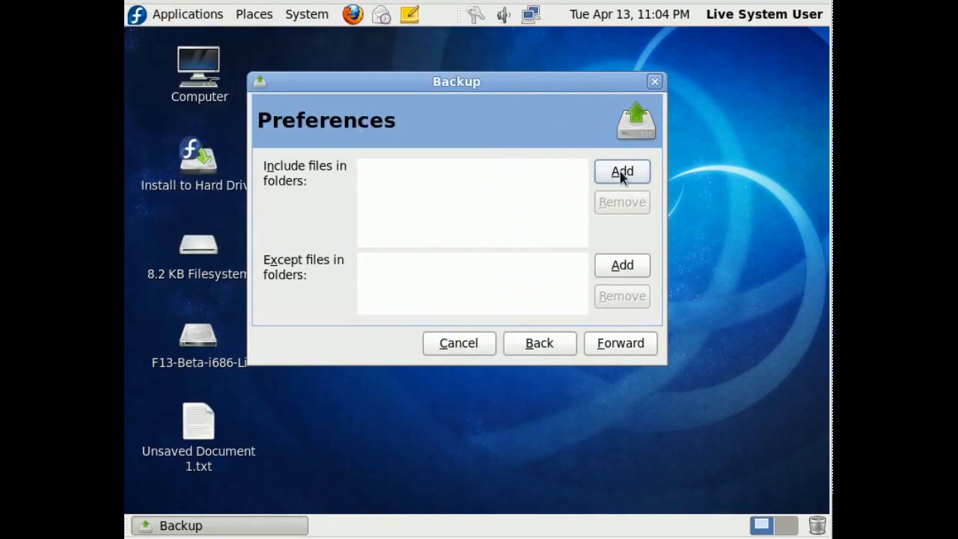
Include the Desktop folder in the backup and run it
click(622, 171)
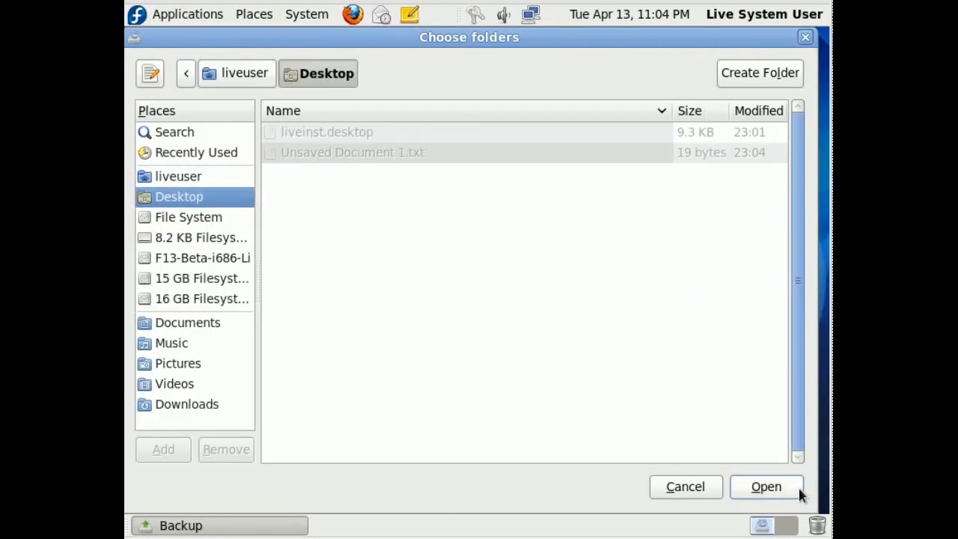
click(766, 486)
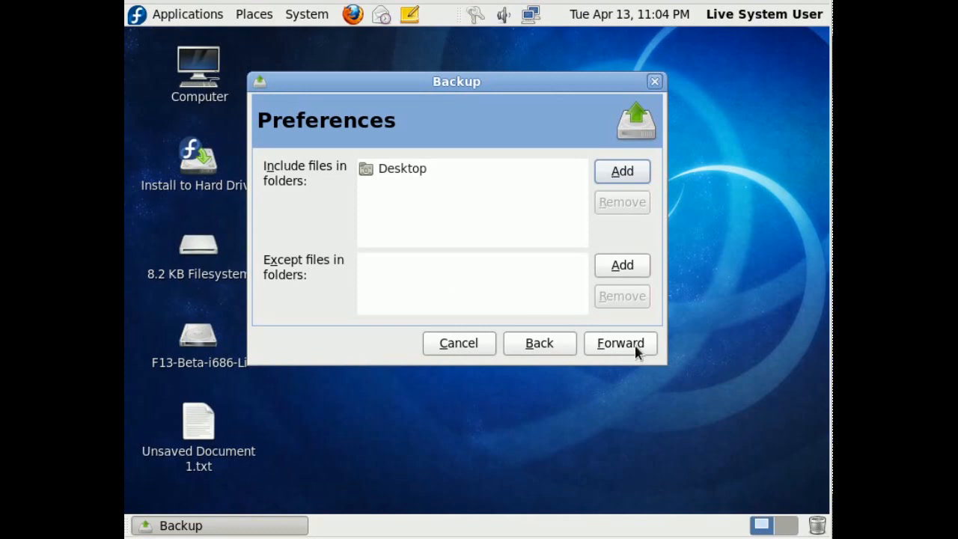
click(619, 343)
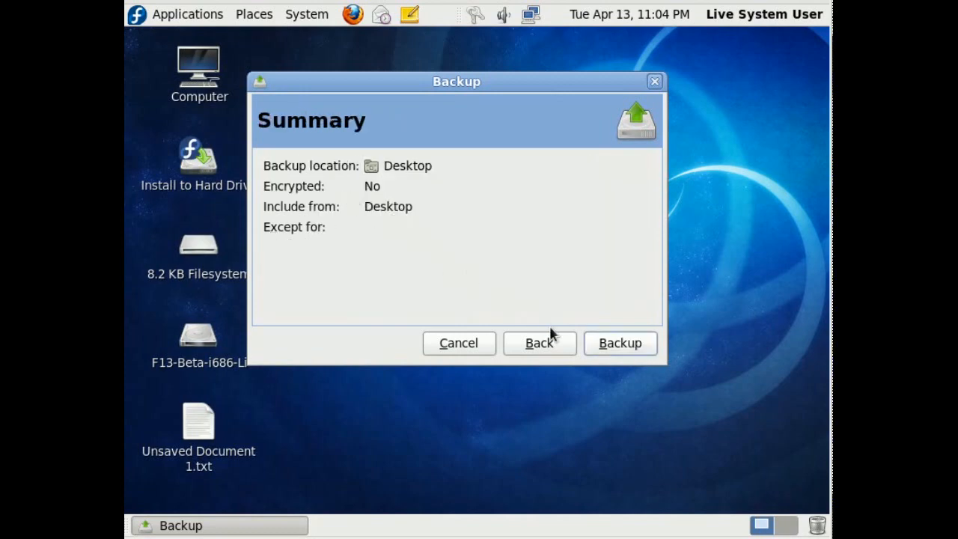
click(620, 342)
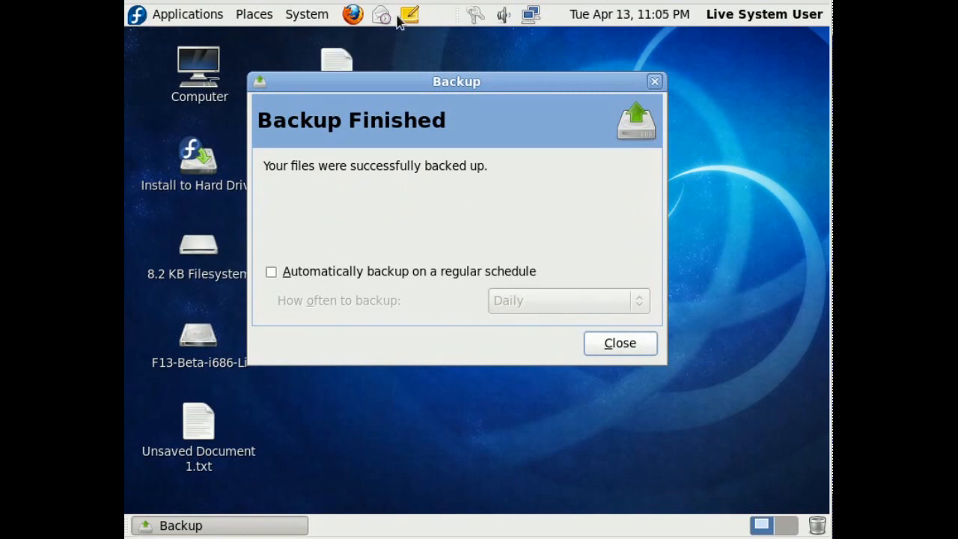
Inspect the backup signature files on the desktop and enable Daily automatic backups
drag(456, 81, 617, 104)
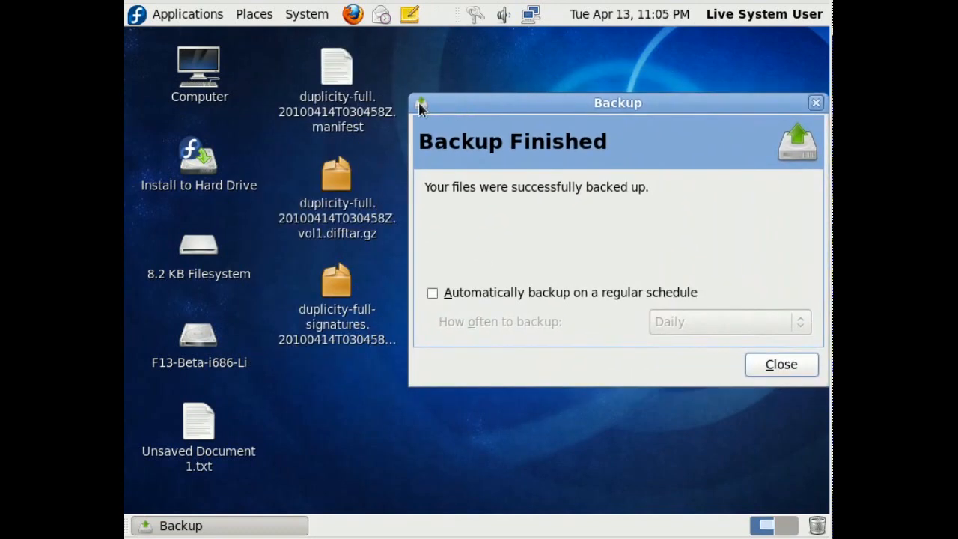
mouse_move(353, 245)
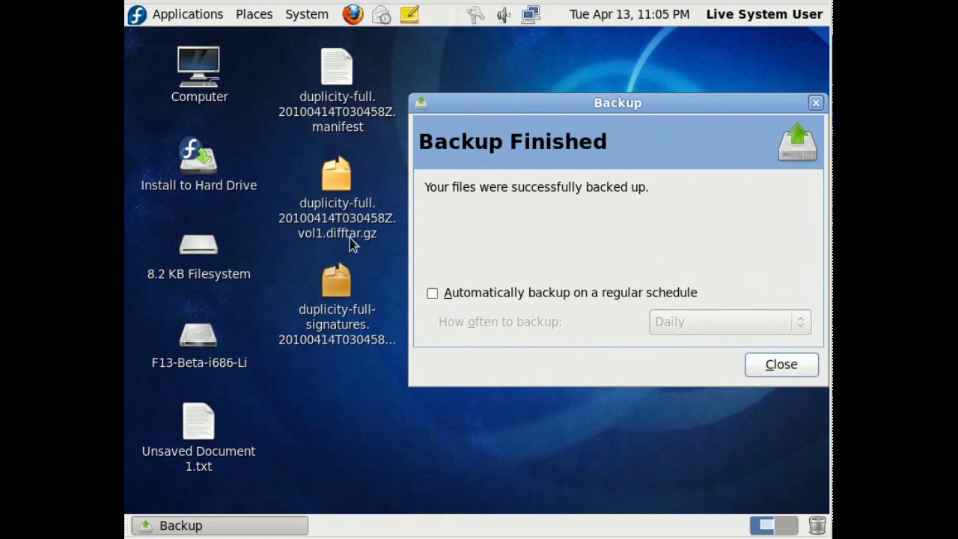
click(336, 280)
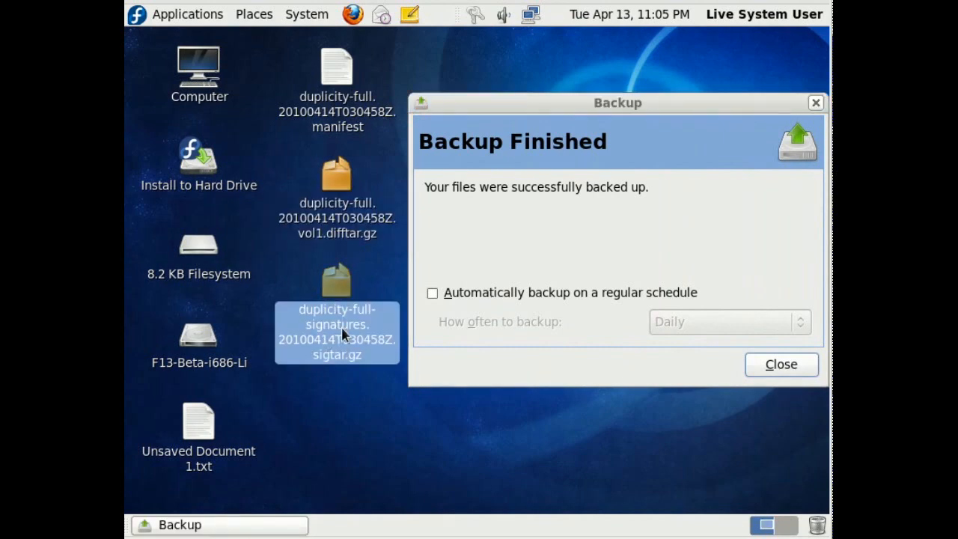
mouse_move(524, 231)
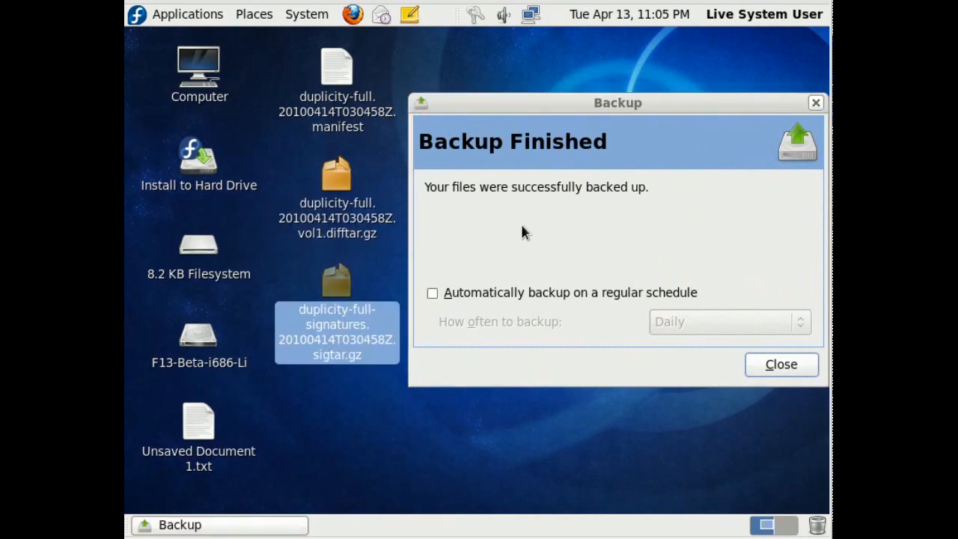
click(432, 293)
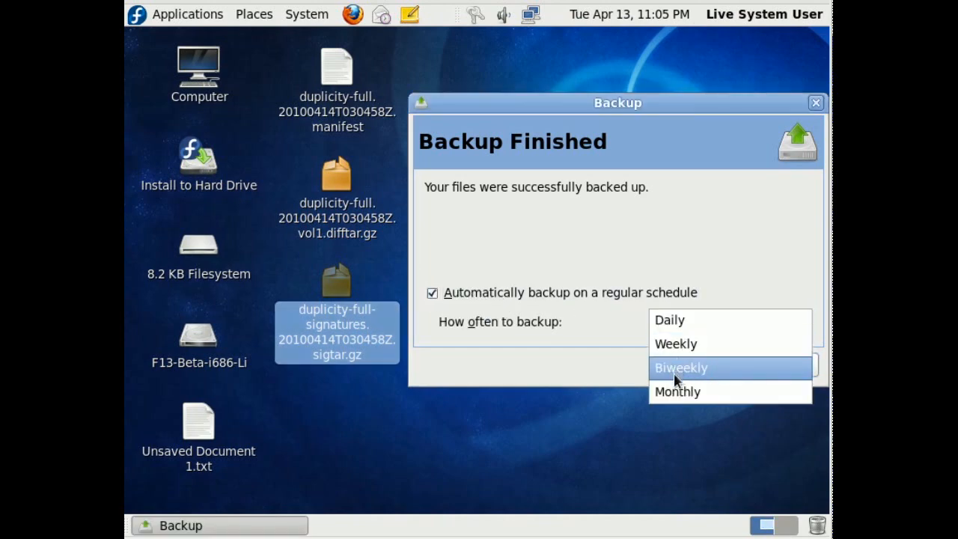
click(670, 320)
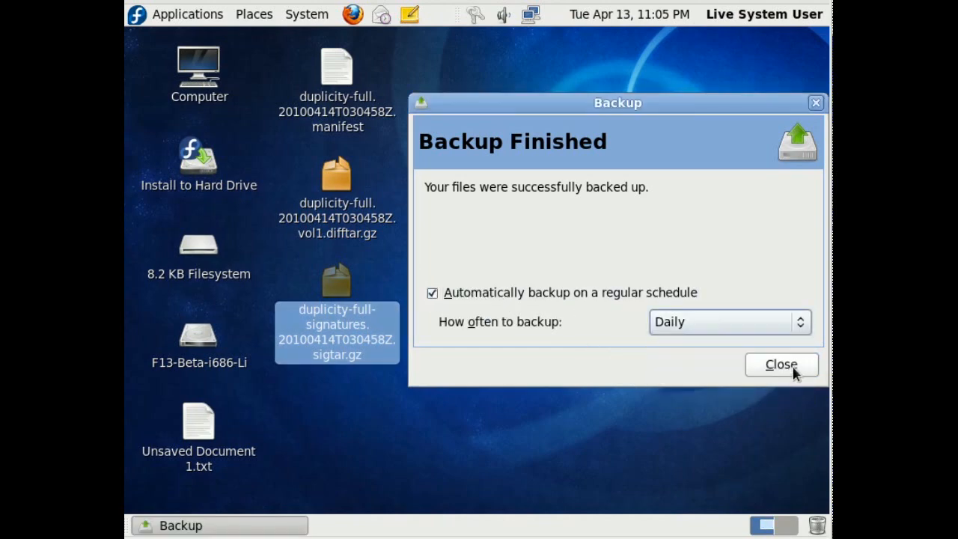
click(780, 364)
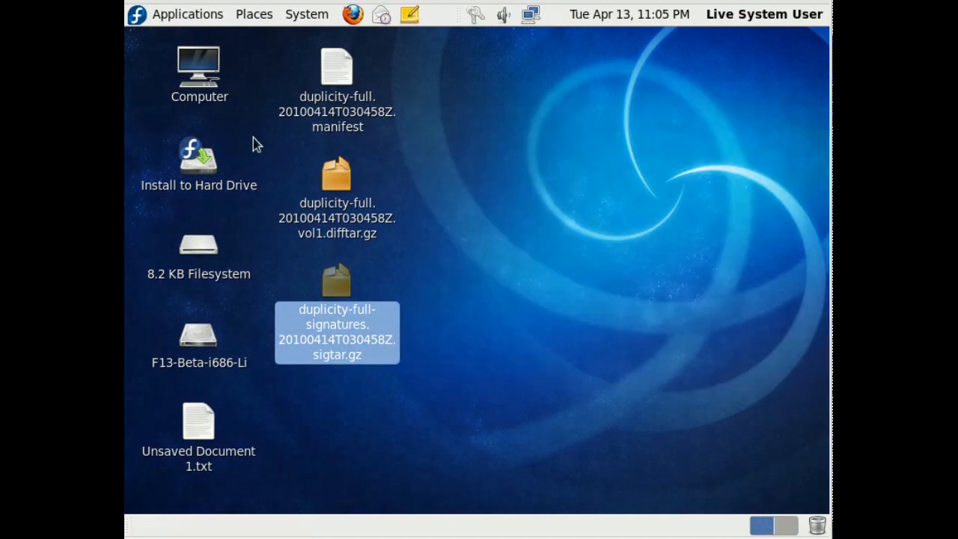
click(187, 15)
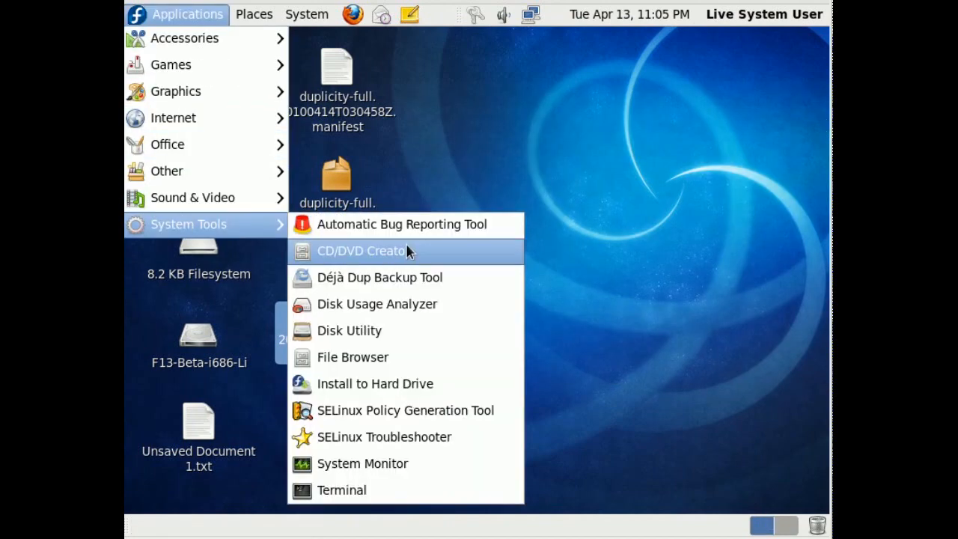
Restore files from the 13 Apr 2010 backup to original locations, then close
click(380, 276)
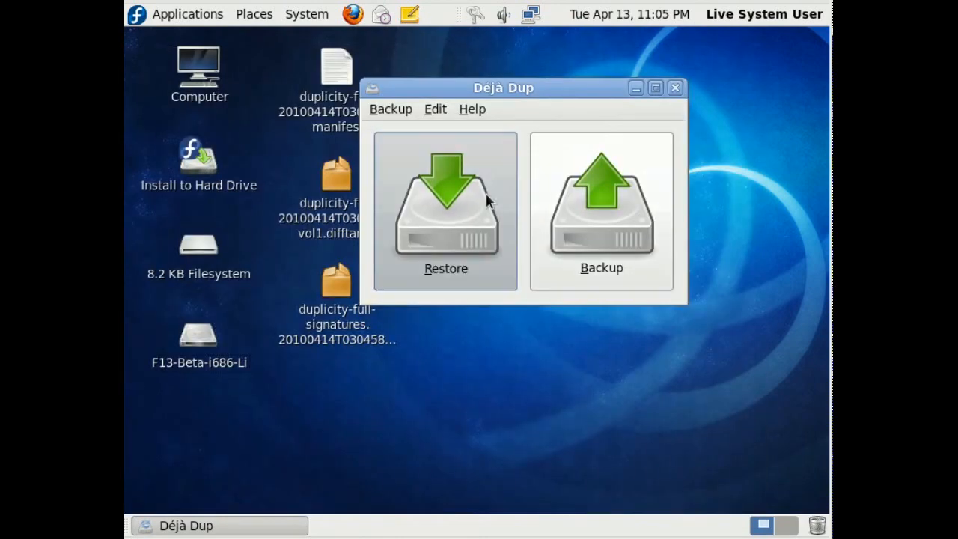
click(445, 210)
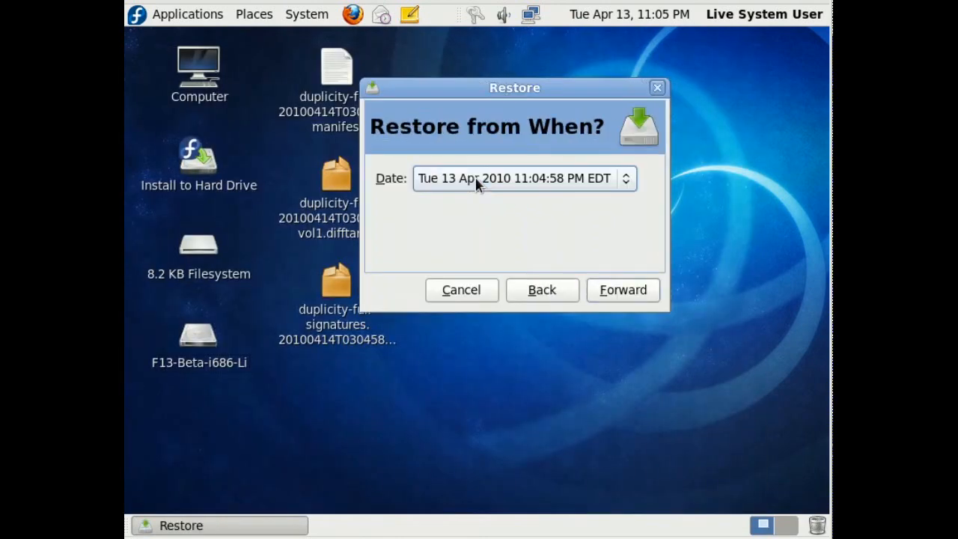
click(623, 290)
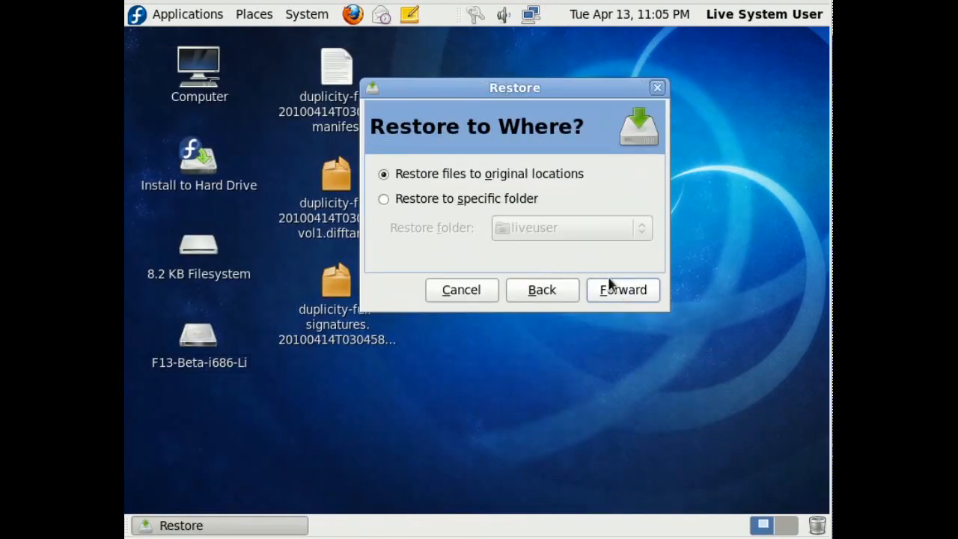
click(622, 290)
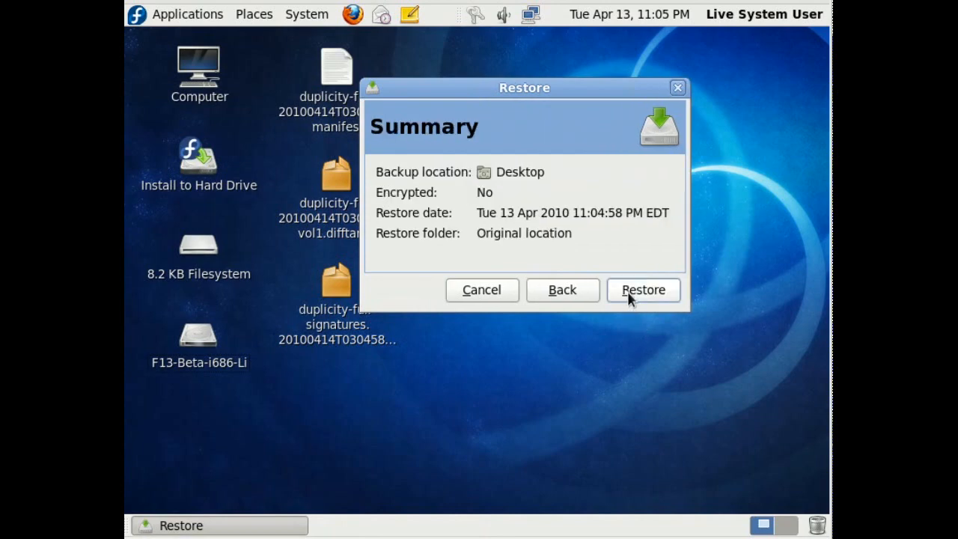
click(643, 290)
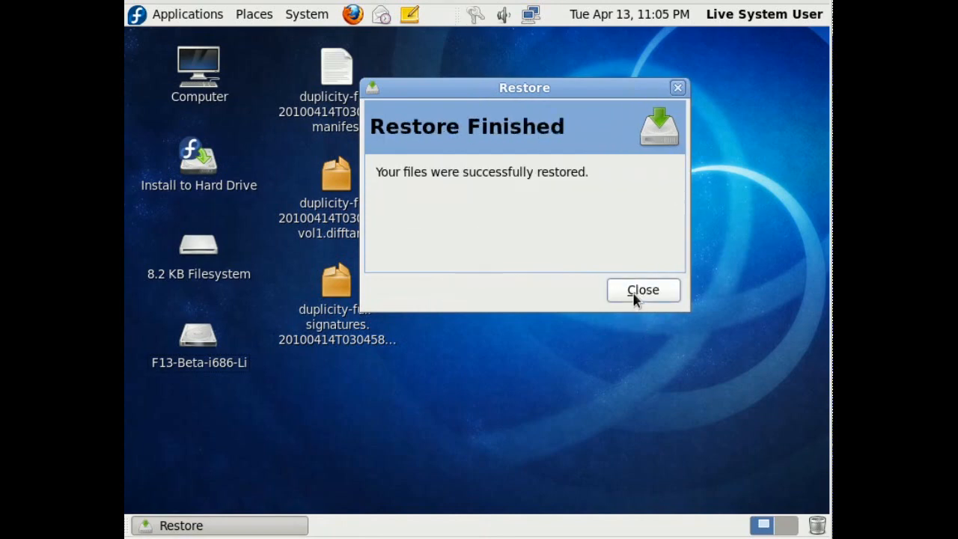
click(643, 290)
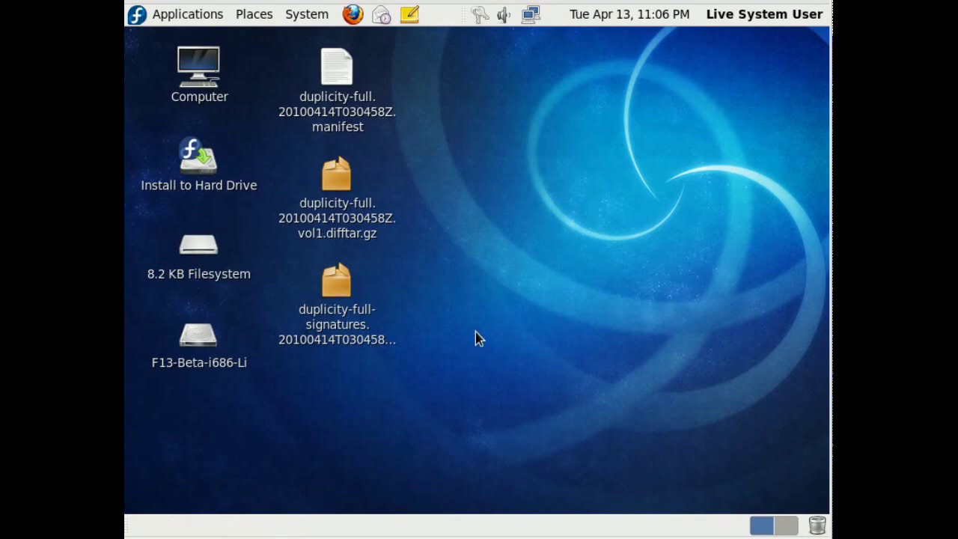
mouse_move(457, 309)
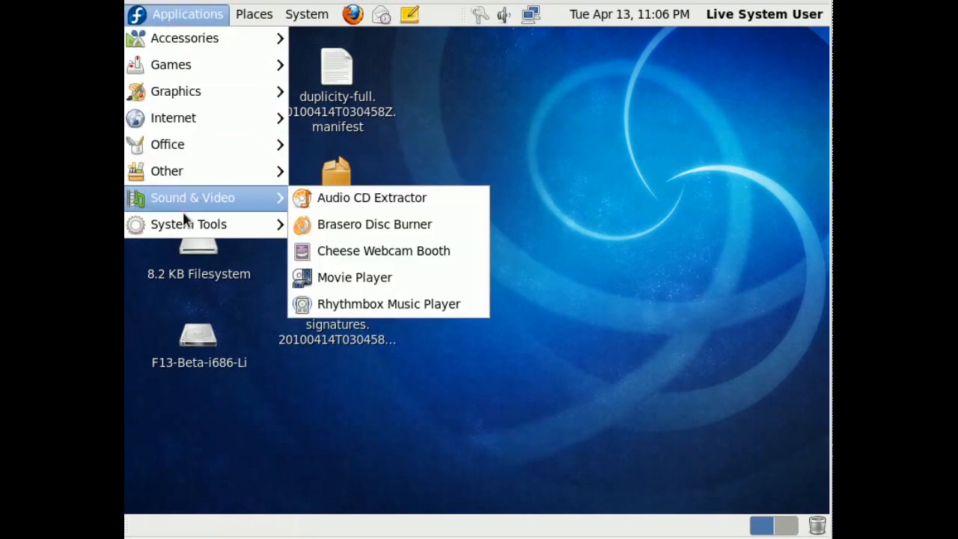
mouse_move(188, 224)
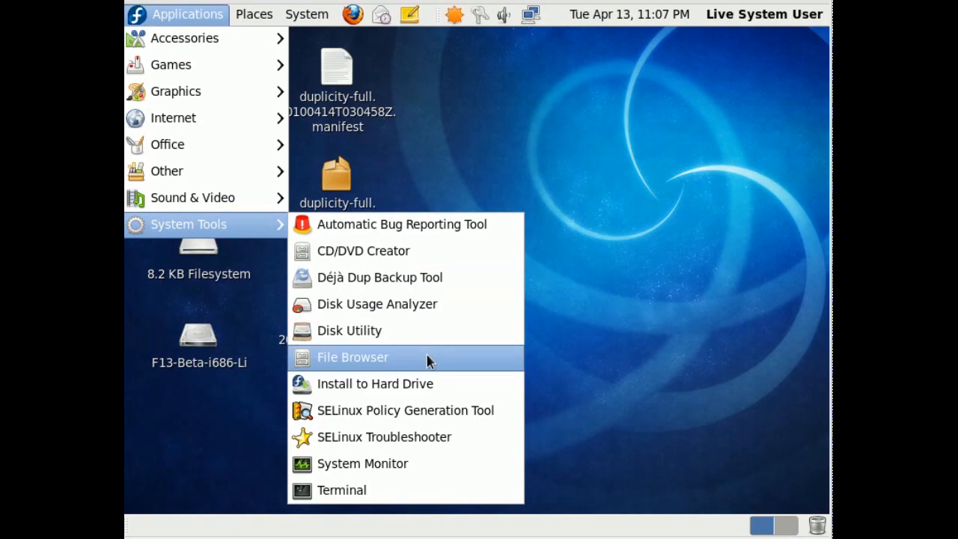
mouse_move(459, 410)
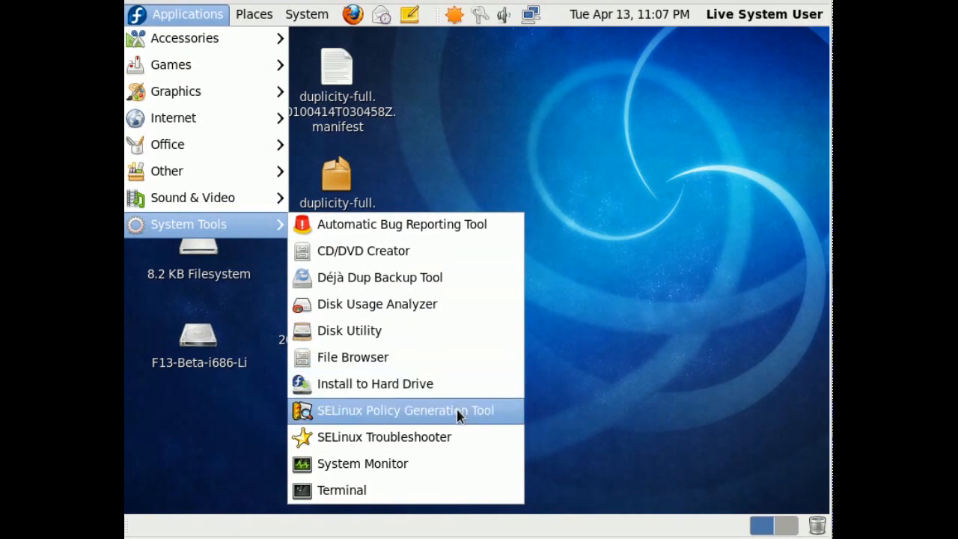
mouse_move(429, 430)
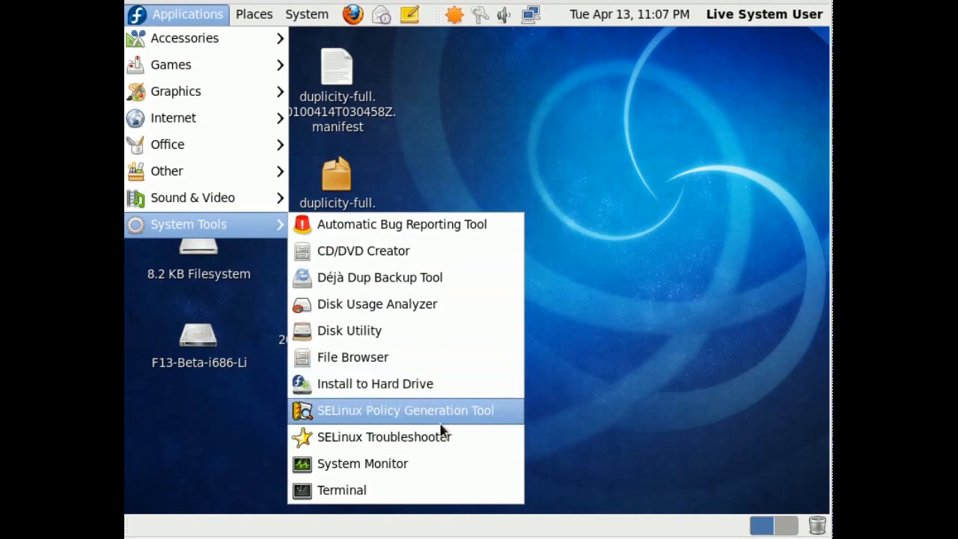
mouse_move(377, 478)
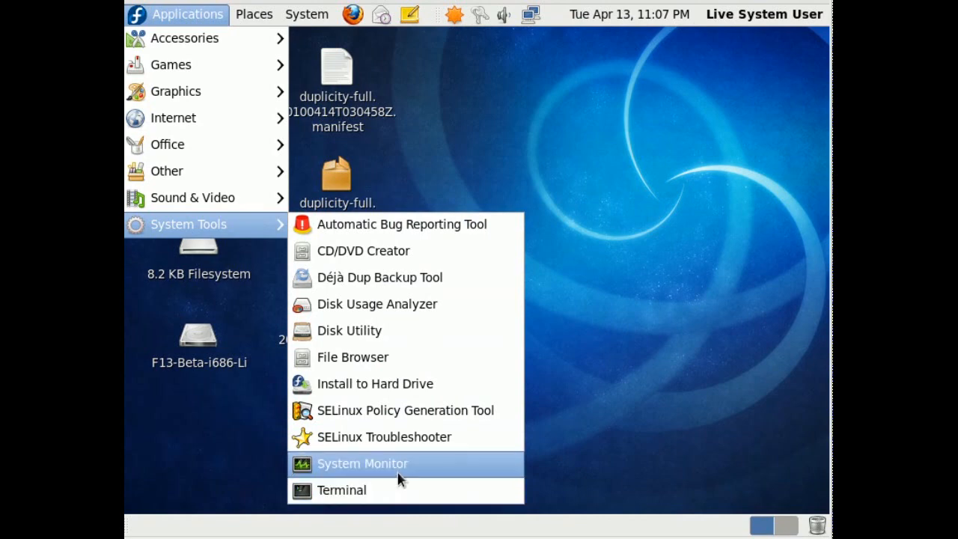
Browse Places, then open System > Preferences > Color Profiles
click(253, 14)
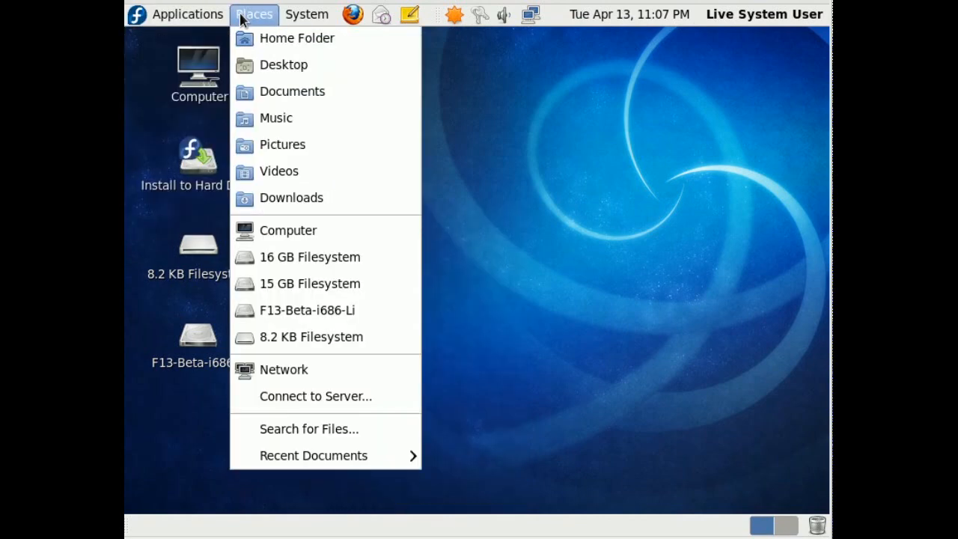
mouse_move(341, 439)
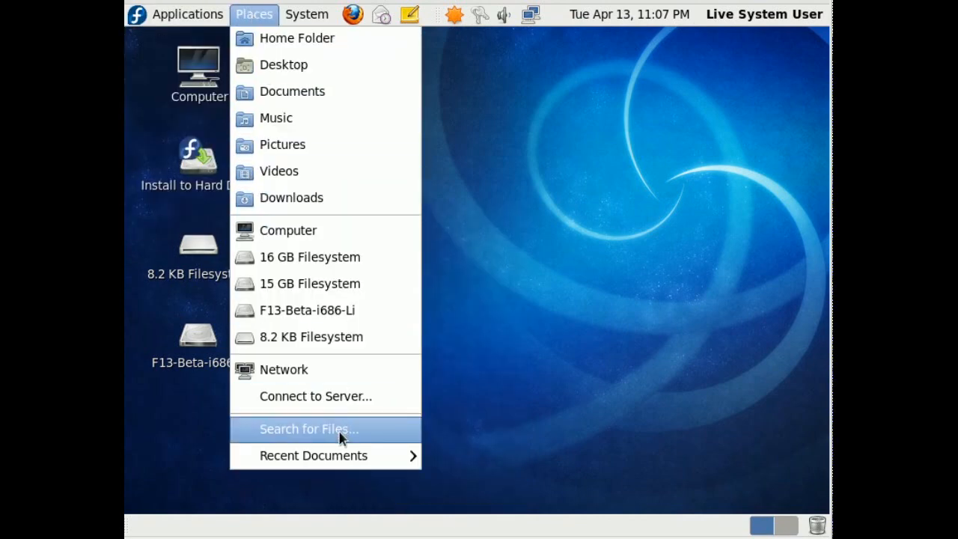
click(306, 14)
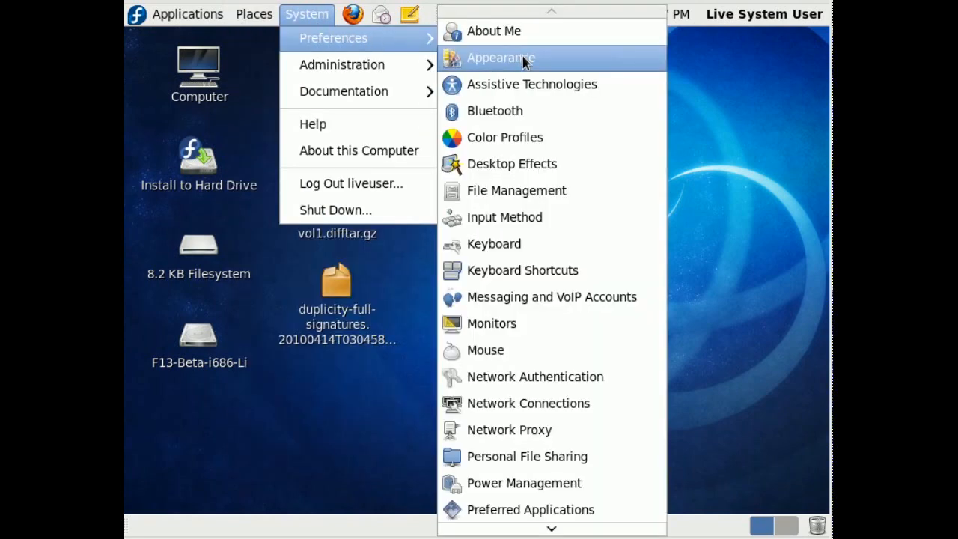
mouse_move(556, 151)
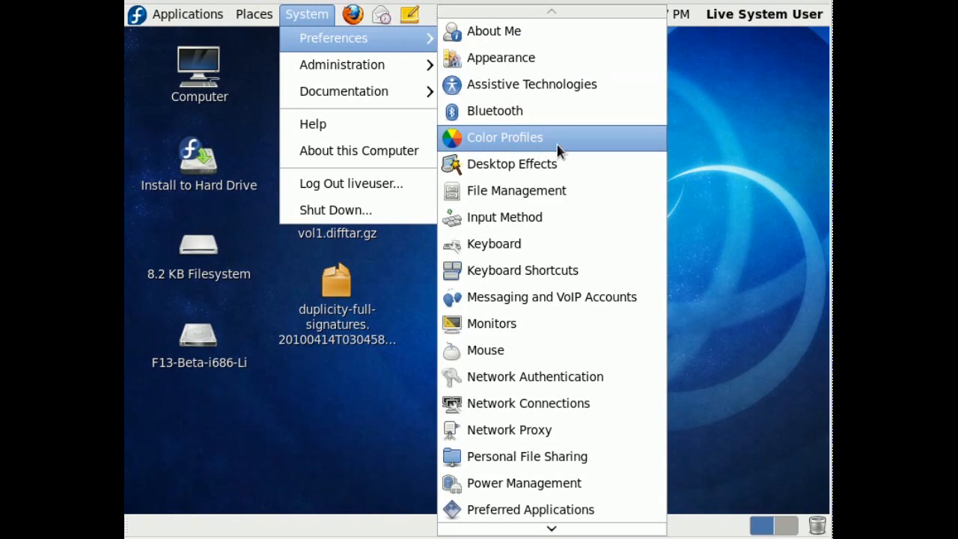
click(512, 137)
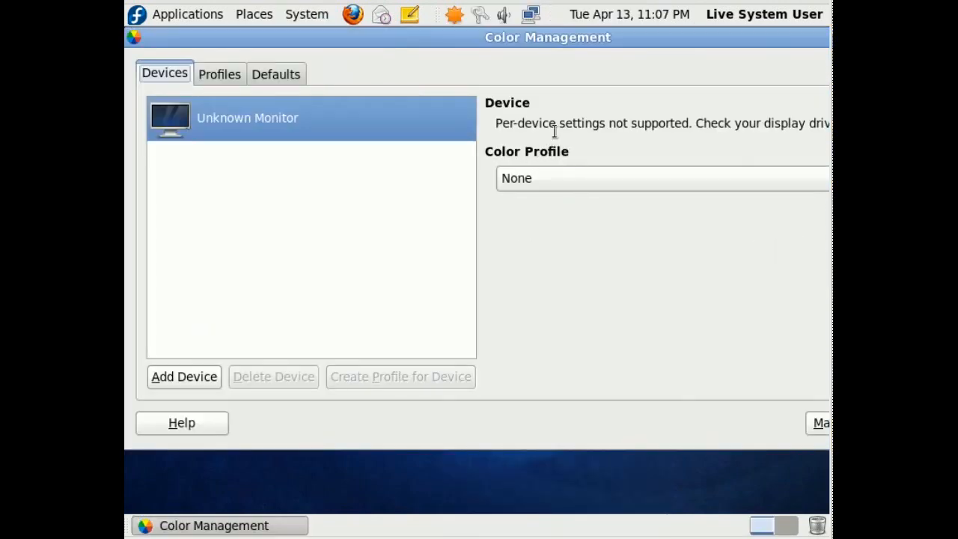
Keep no profile for the monitor, browse installed profiles, and view the Defaults
click(673, 178)
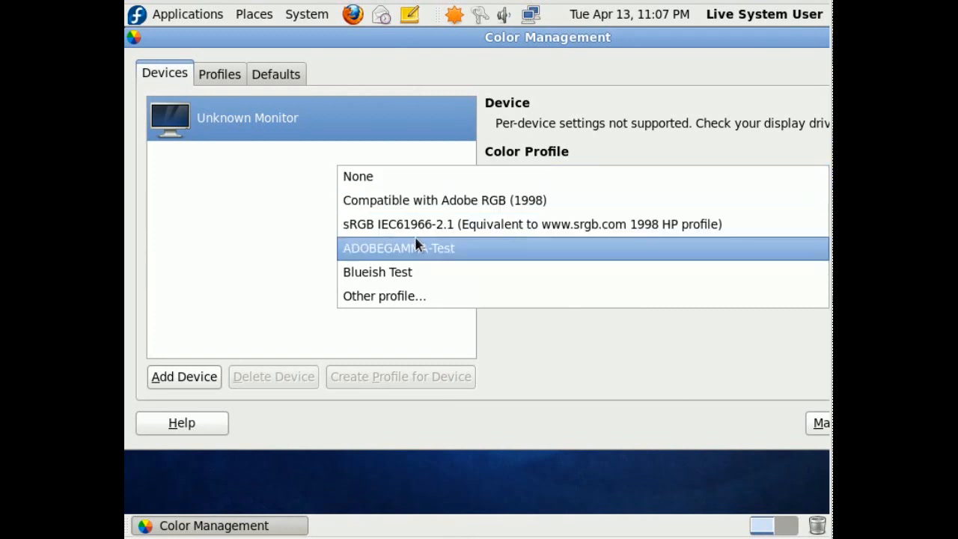
mouse_move(413, 185)
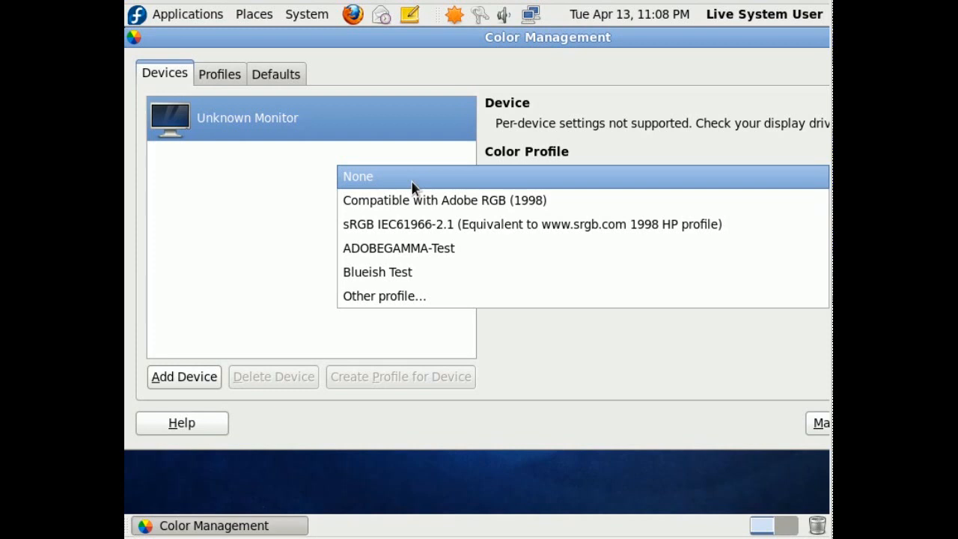
click(357, 176)
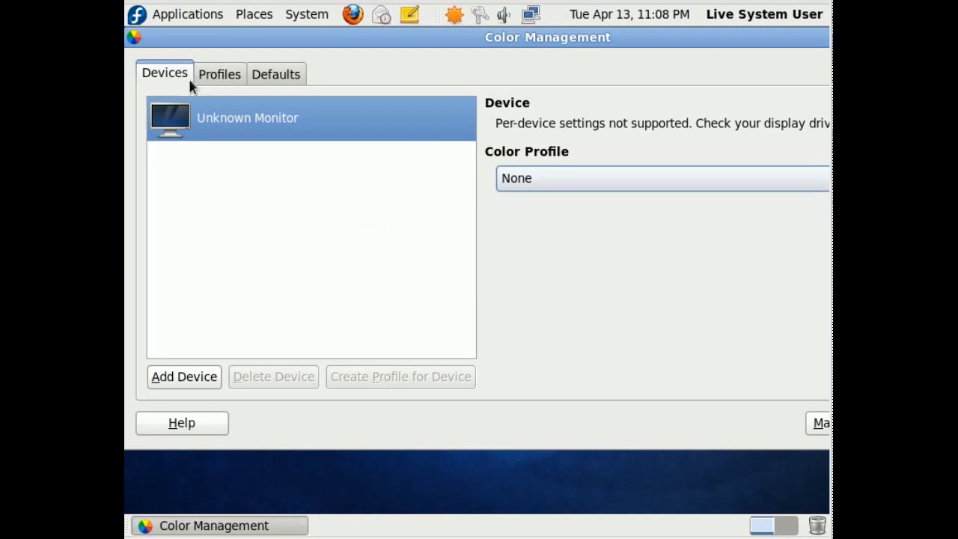
click(219, 74)
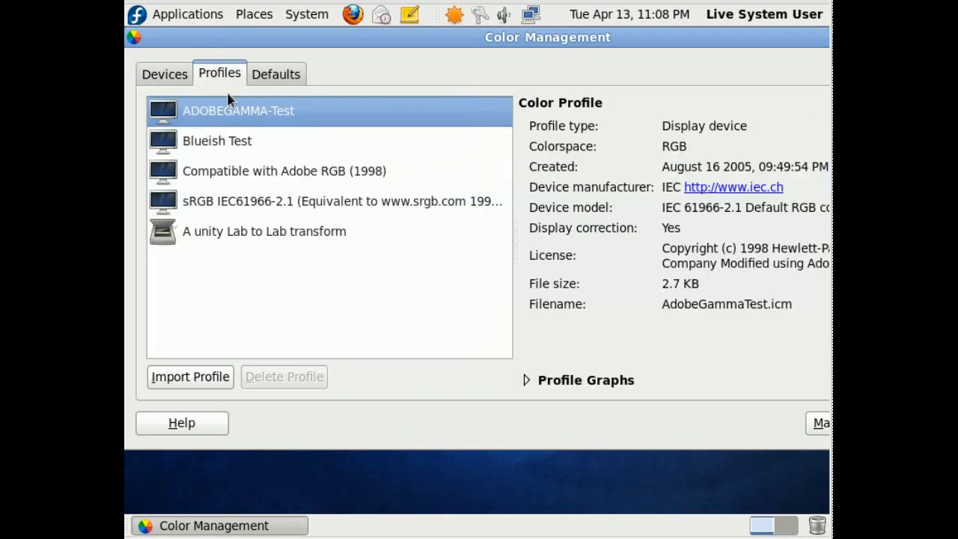
mouse_move(268, 118)
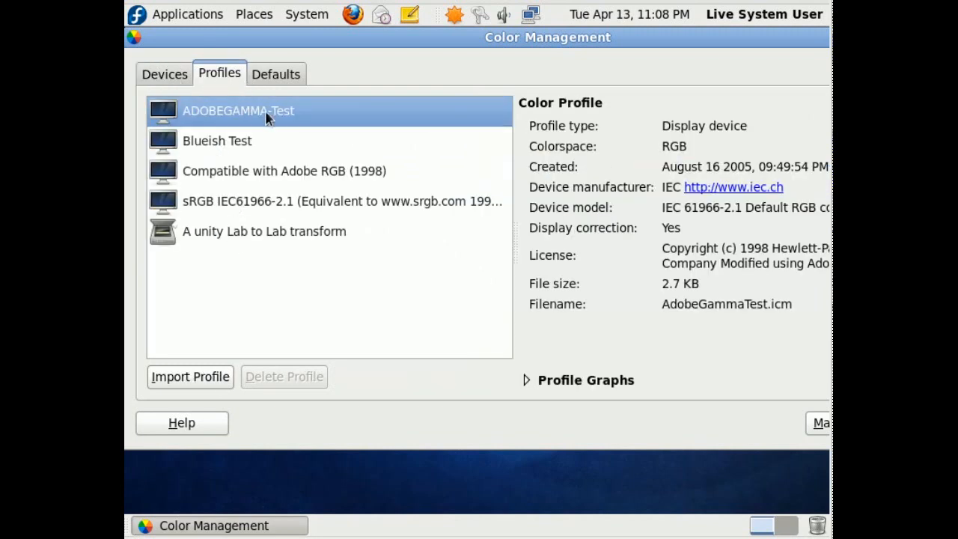
mouse_move(244, 131)
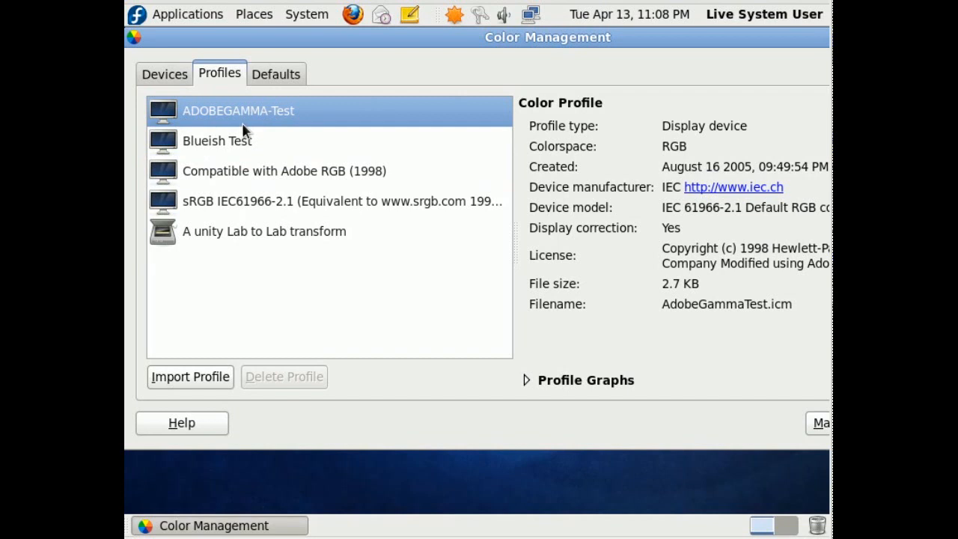
click(275, 73)
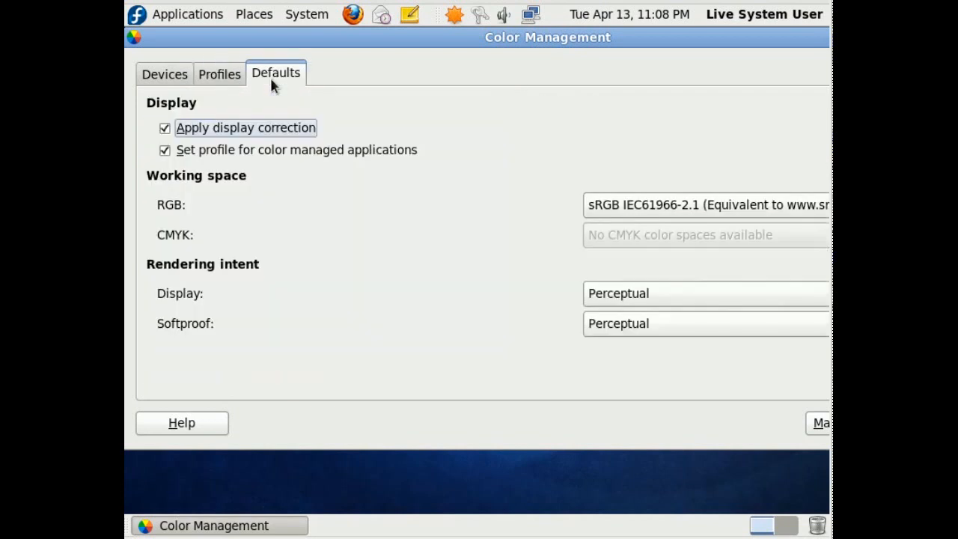
mouse_move(426, 184)
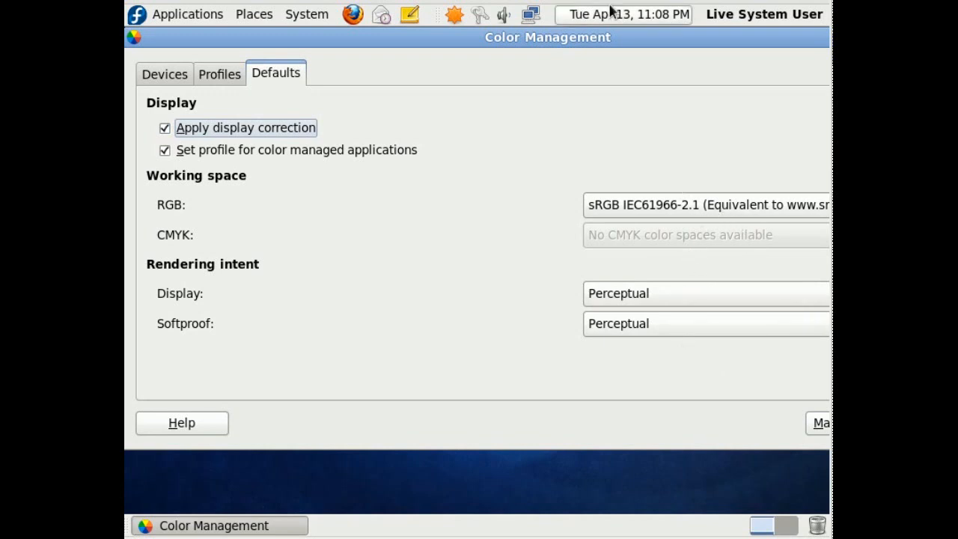
mouse_move(284, 38)
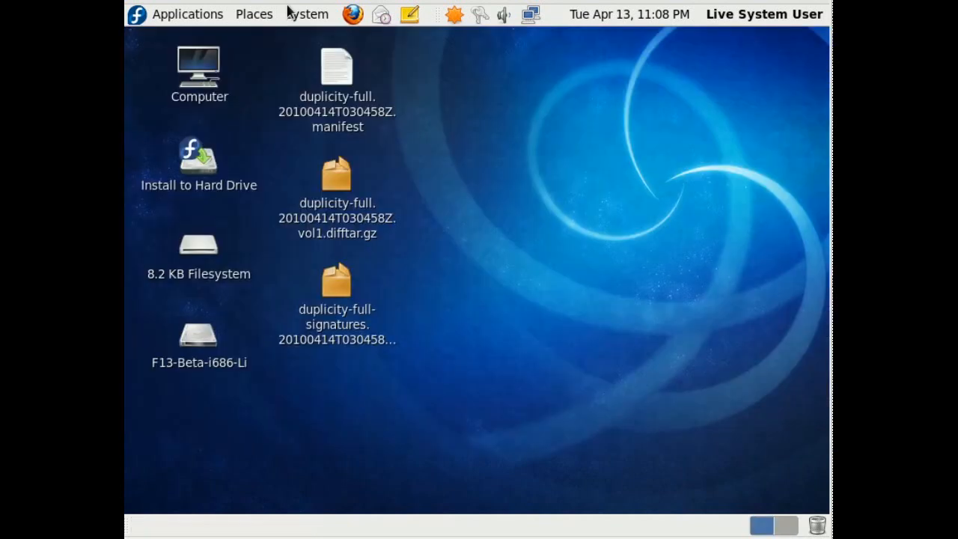
click(307, 15)
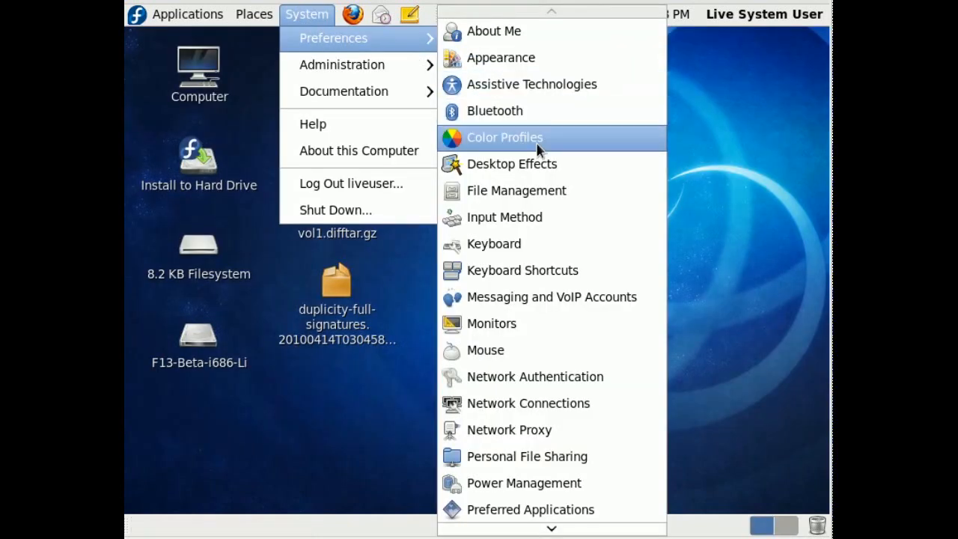
mouse_move(557, 247)
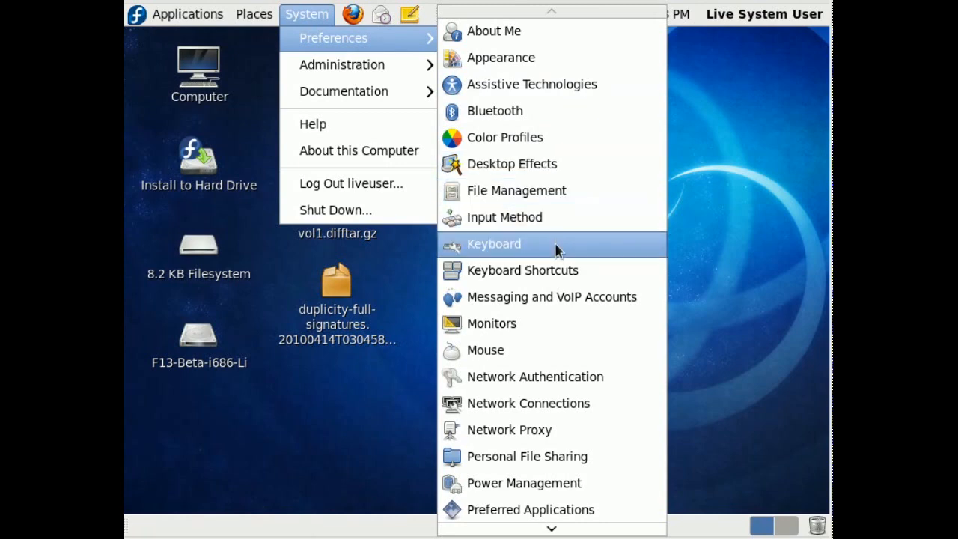
mouse_move(552, 305)
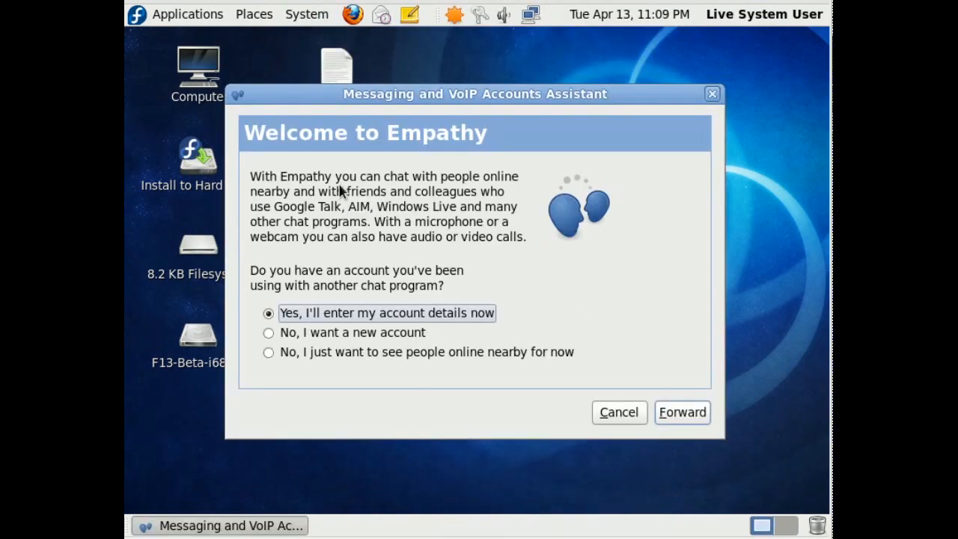
mouse_move(619, 412)
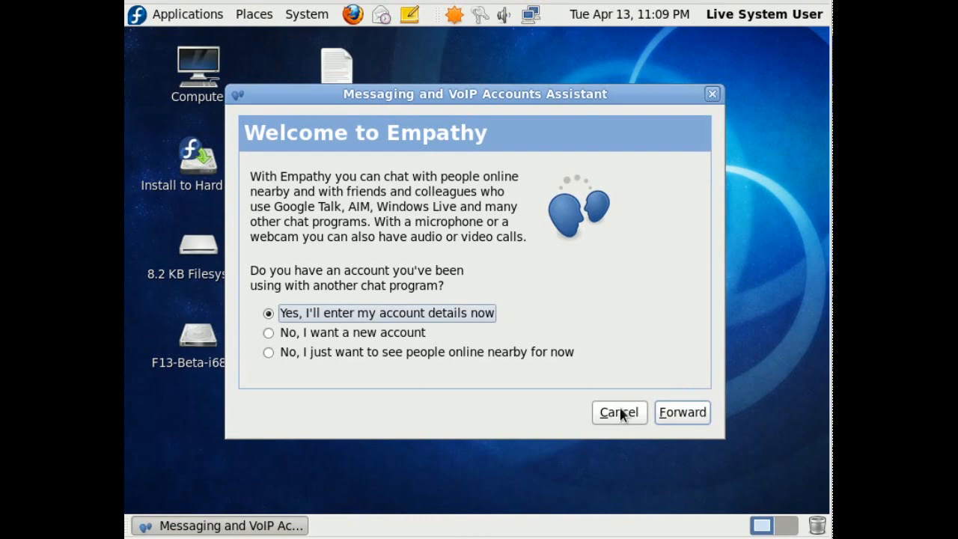
click(618, 412)
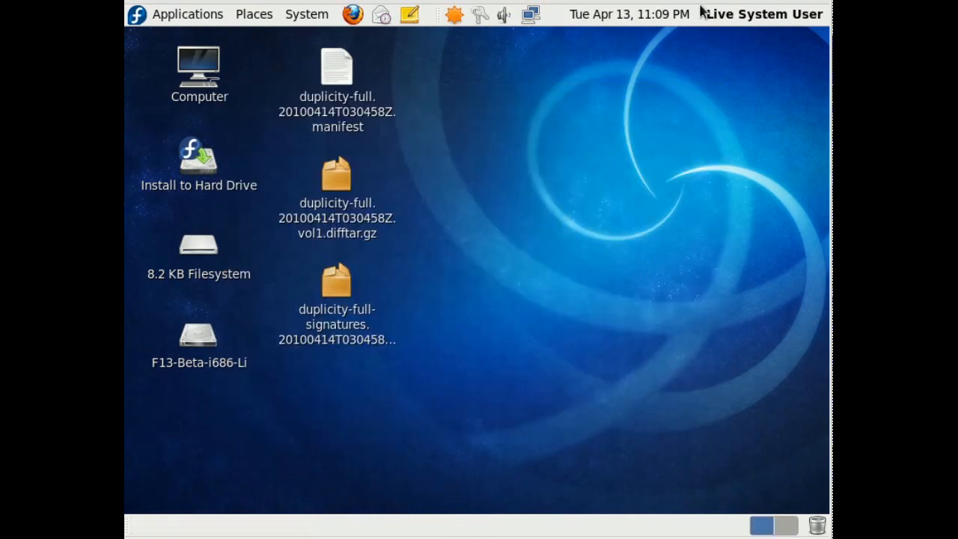
Launch Empathy IM Client from Applications > Internet
click(764, 14)
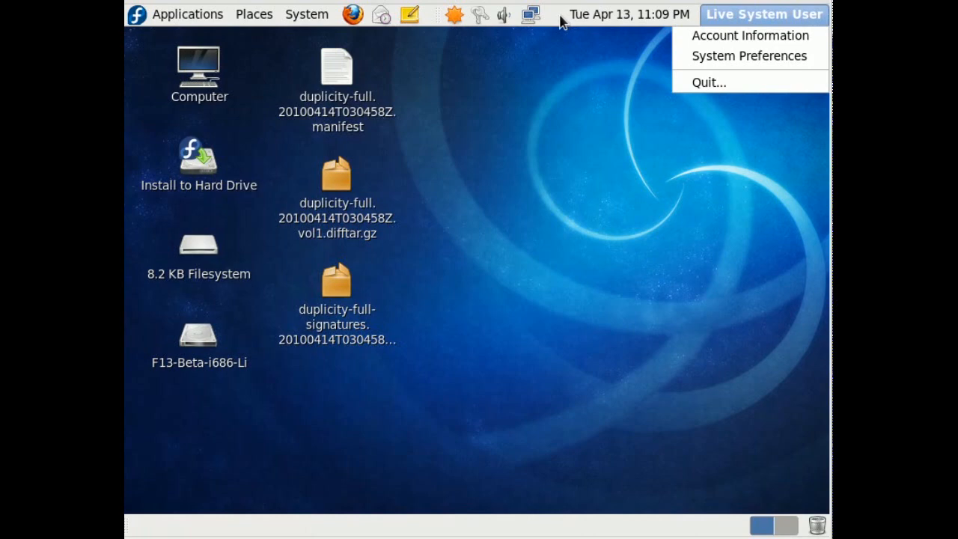
click(187, 14)
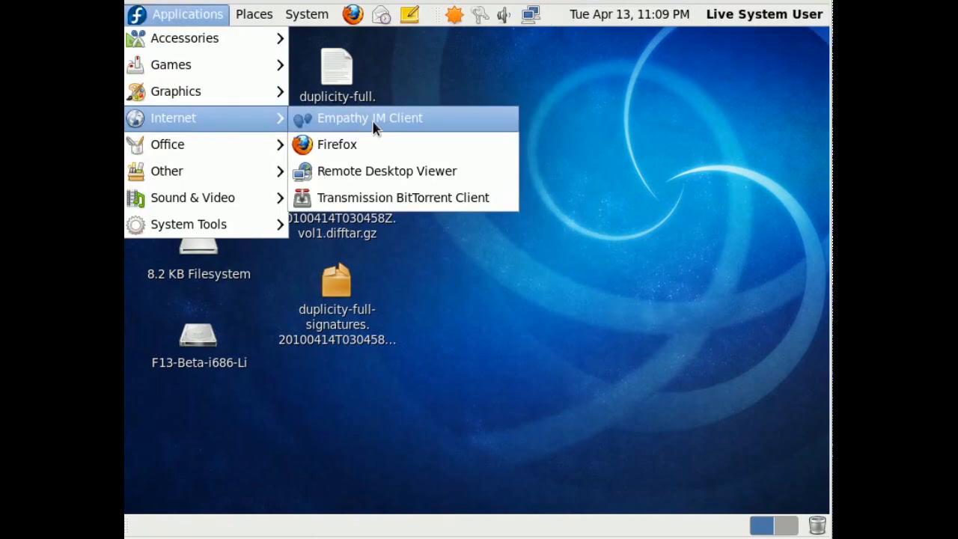
click(370, 118)
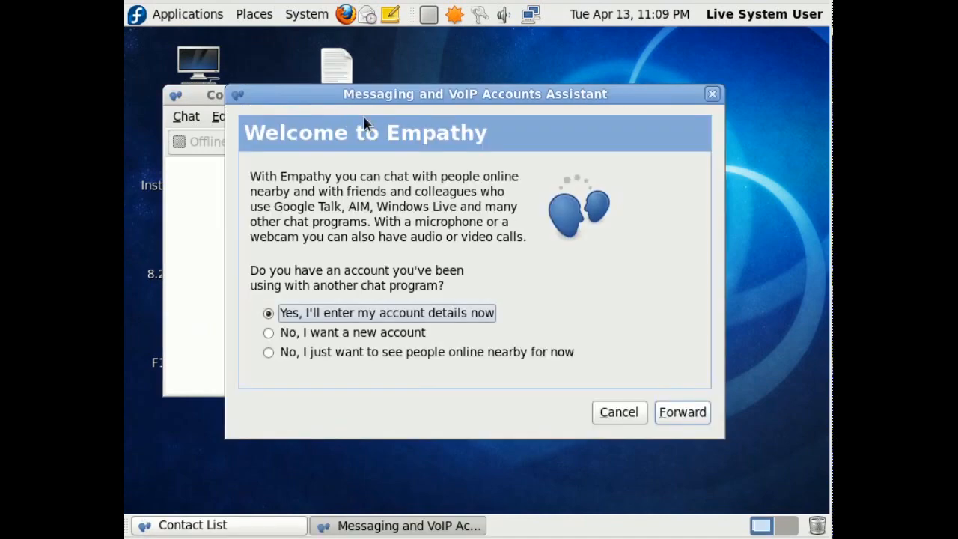
mouse_move(599, 39)
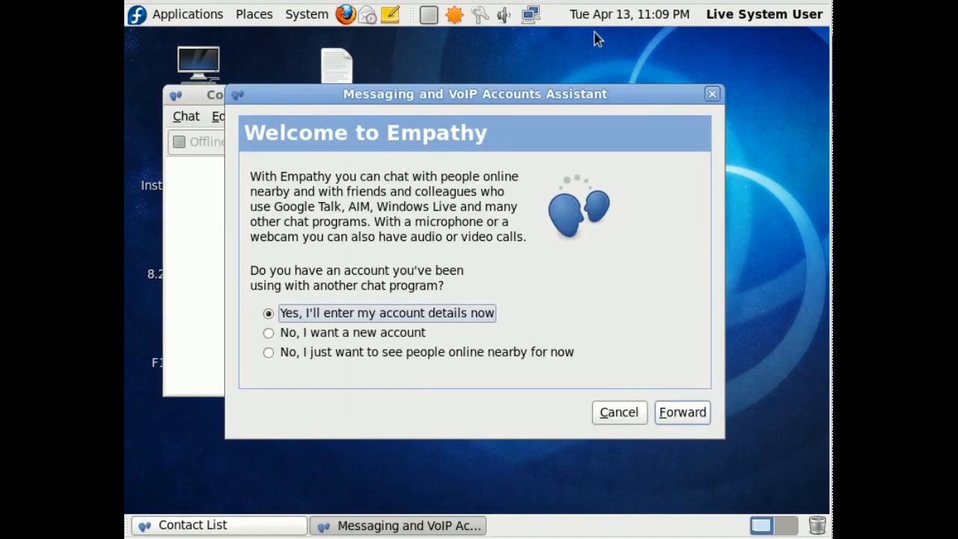
mouse_move(547, 27)
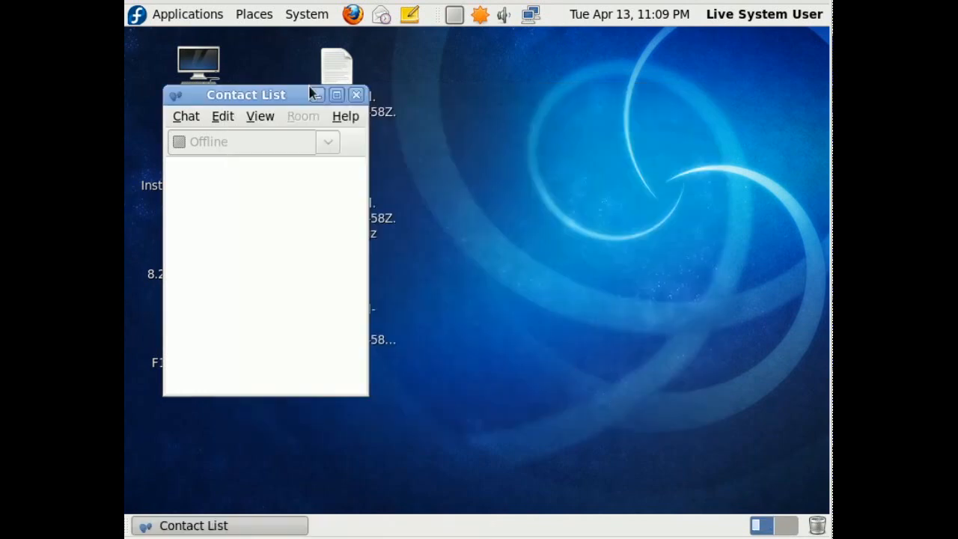
Close Empathy's Contact List and the Kerberos Authentication Configuration window
click(356, 94)
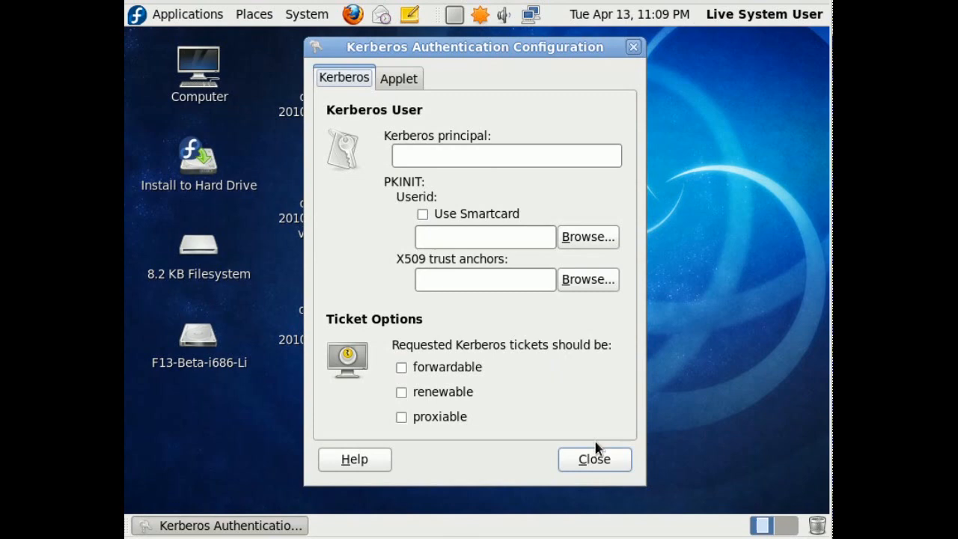
click(306, 14)
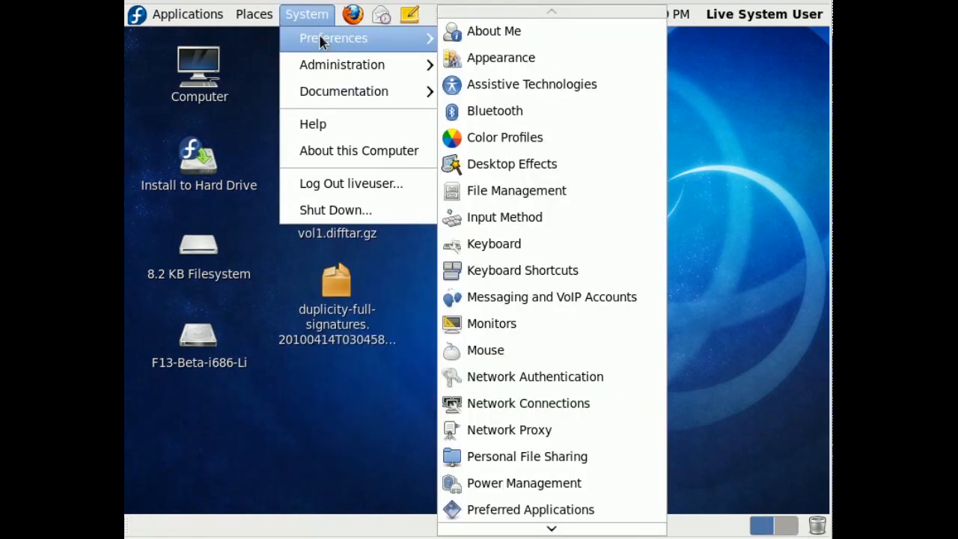
mouse_move(612, 452)
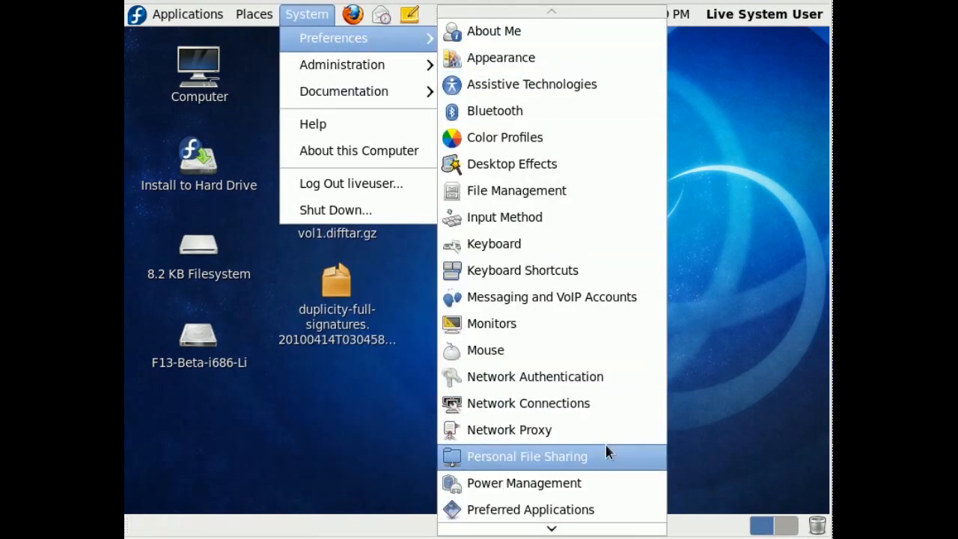
Open Personal File Sharing preferences from System > Preferences
click(527, 457)
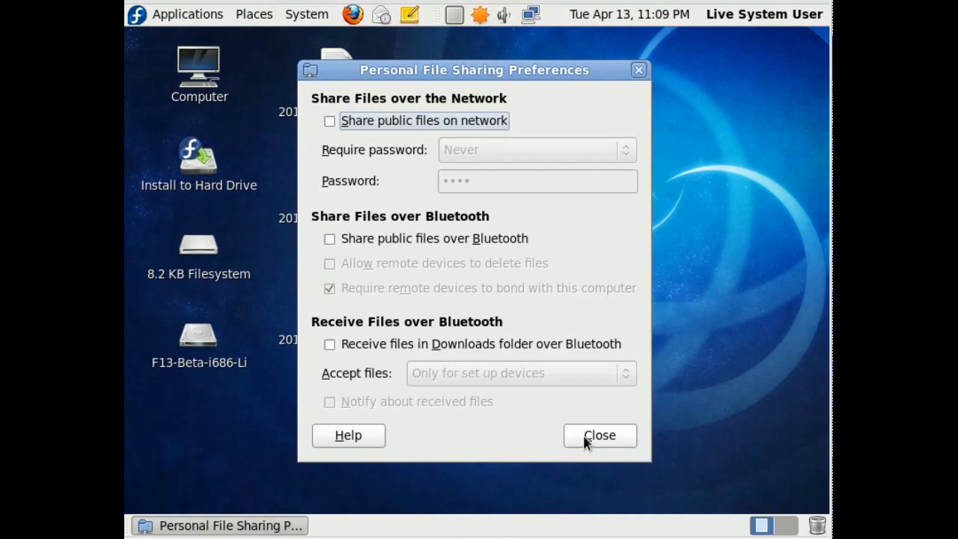
mouse_move(591, 446)
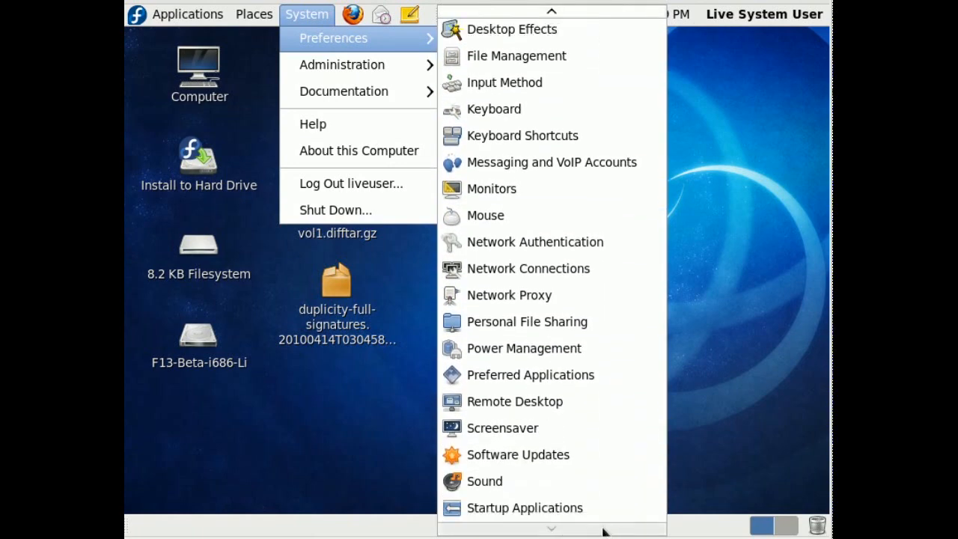
mouse_move(569, 402)
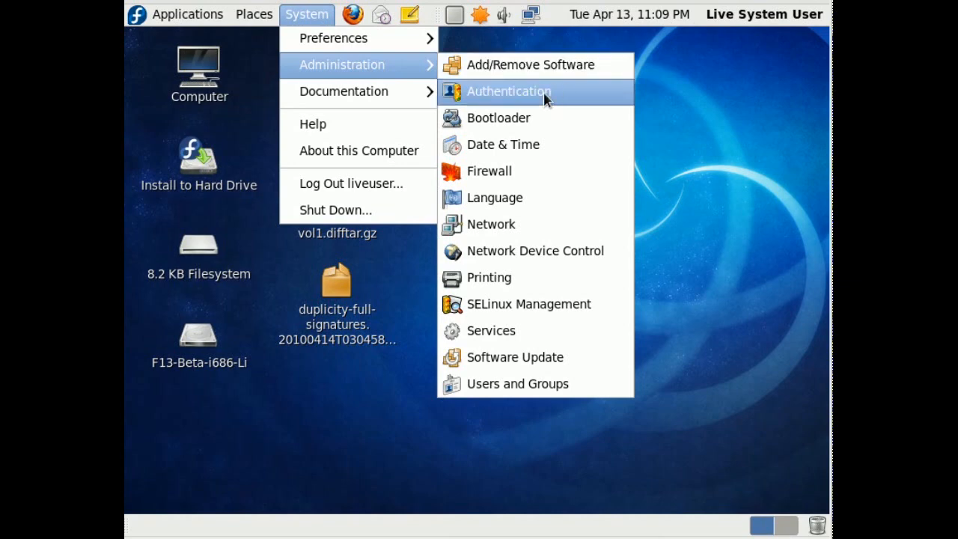
Open Authentication, check the User Account Database choices, and view Advanced Options
click(508, 91)
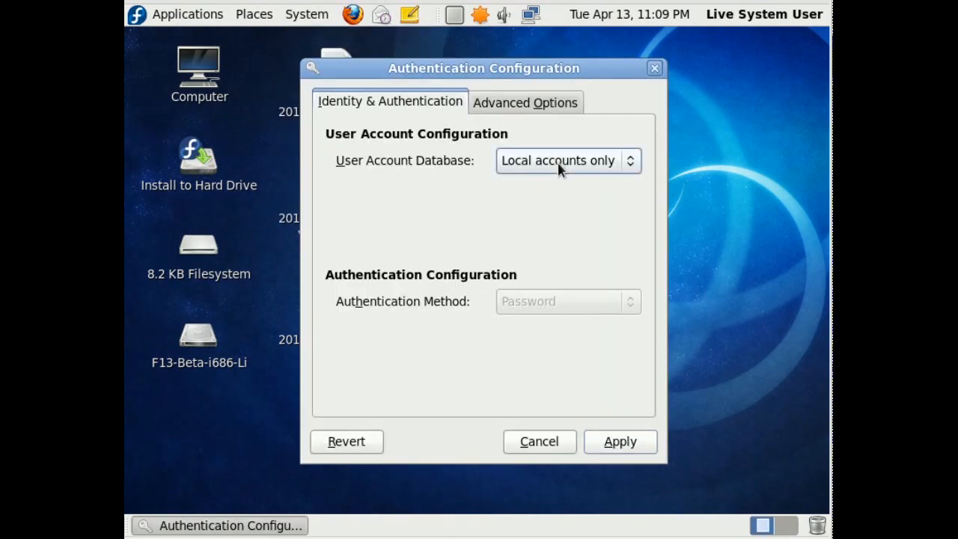
click(567, 160)
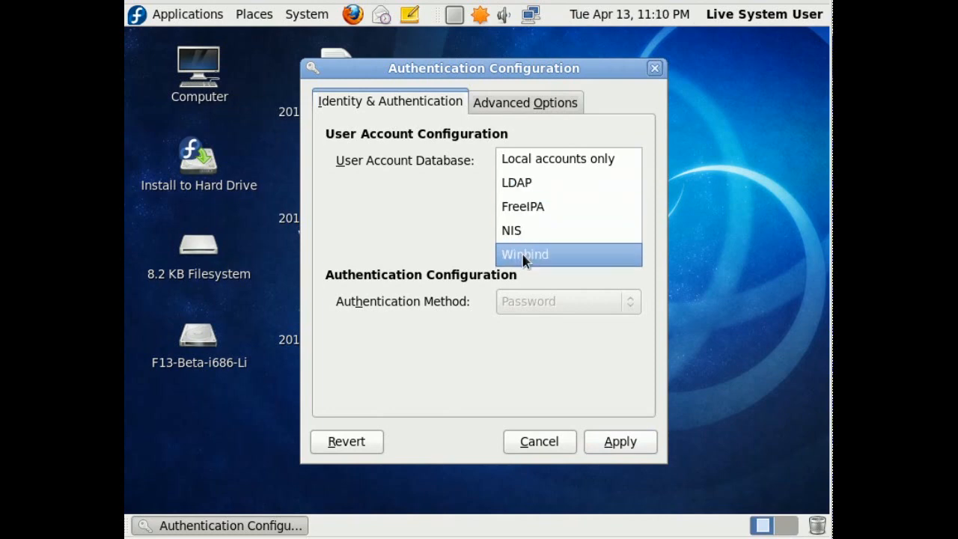
click(526, 102)
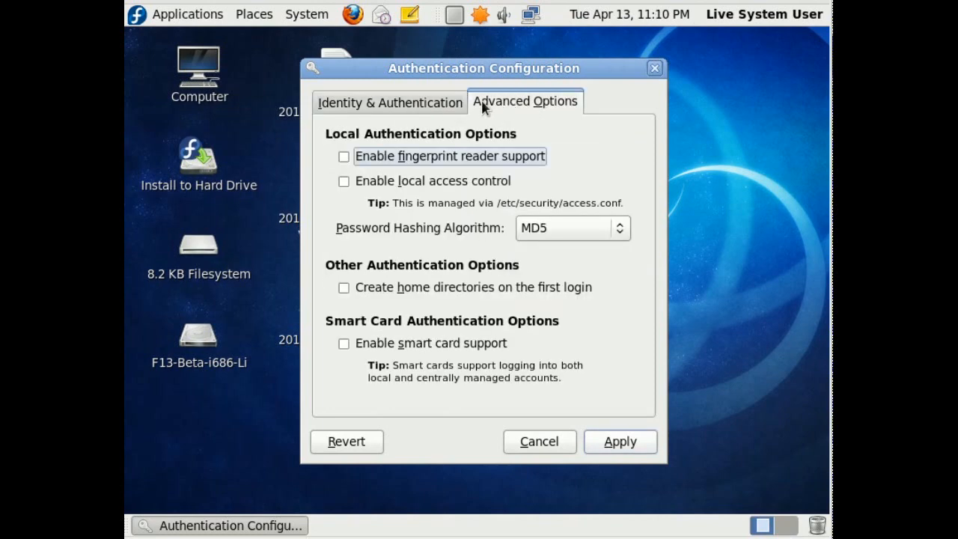
mouse_move(419, 116)
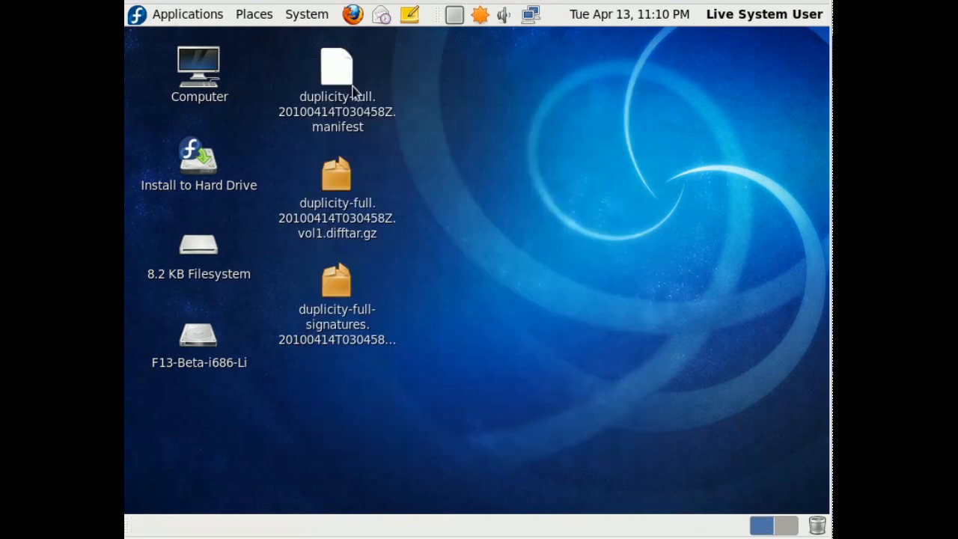
From the System menu's Administration list, launch the Firewall configuration tool
click(307, 14)
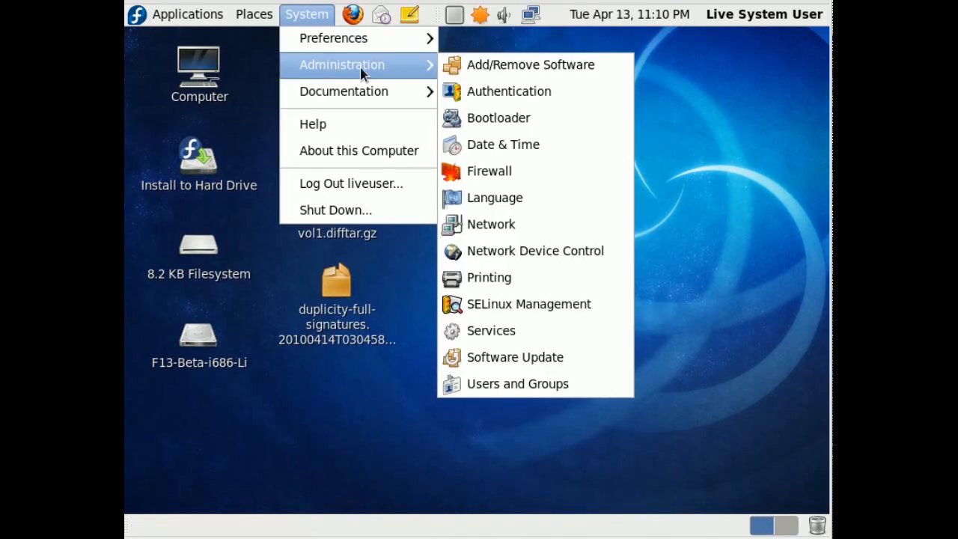
click(498, 117)
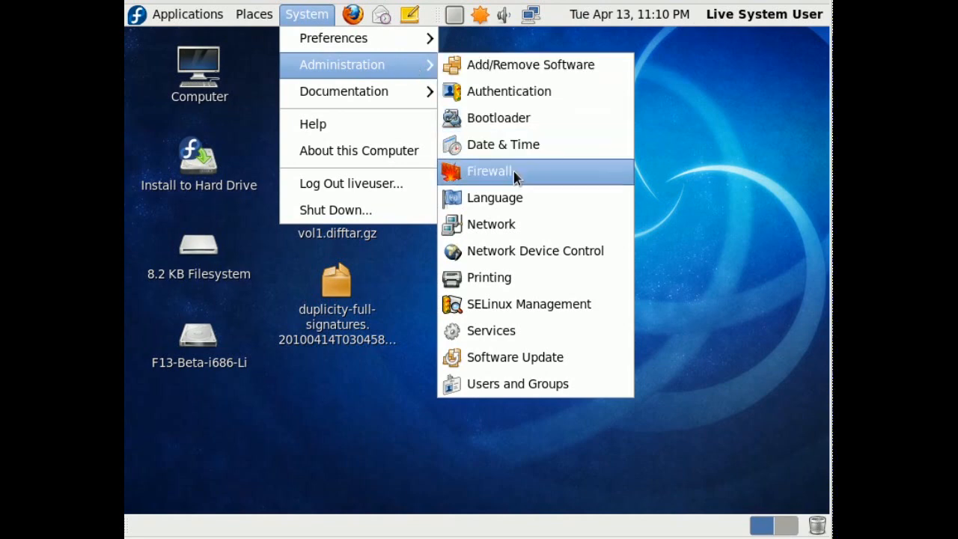
click(490, 170)
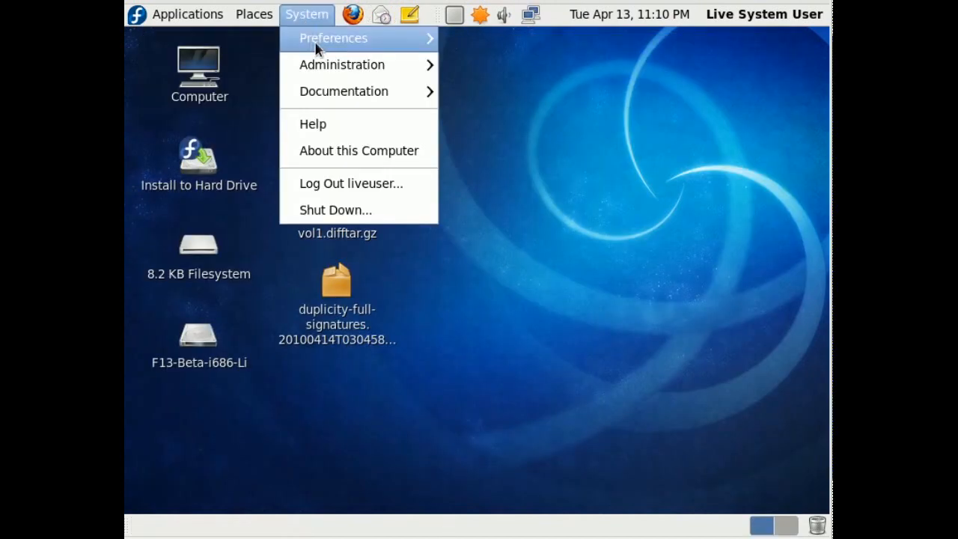
mouse_move(342, 65)
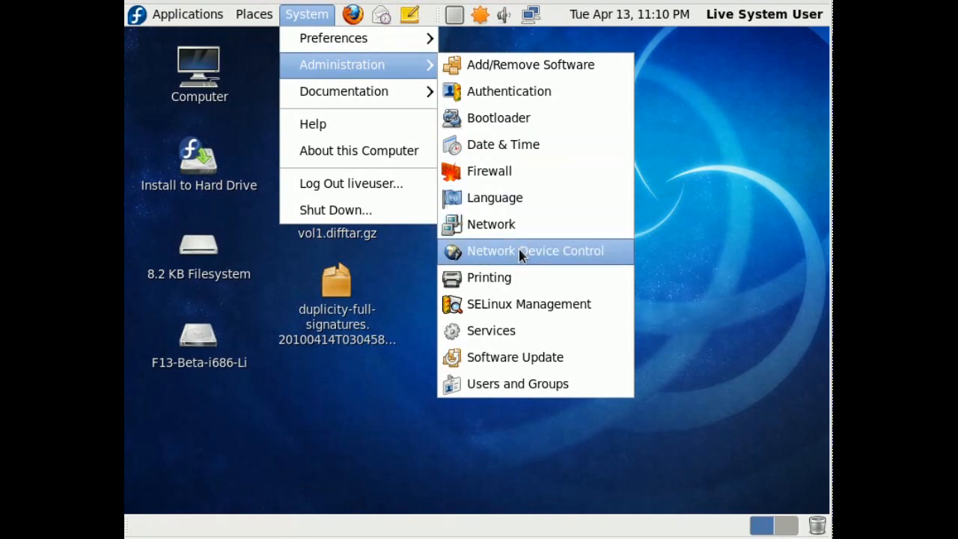
mouse_move(514, 357)
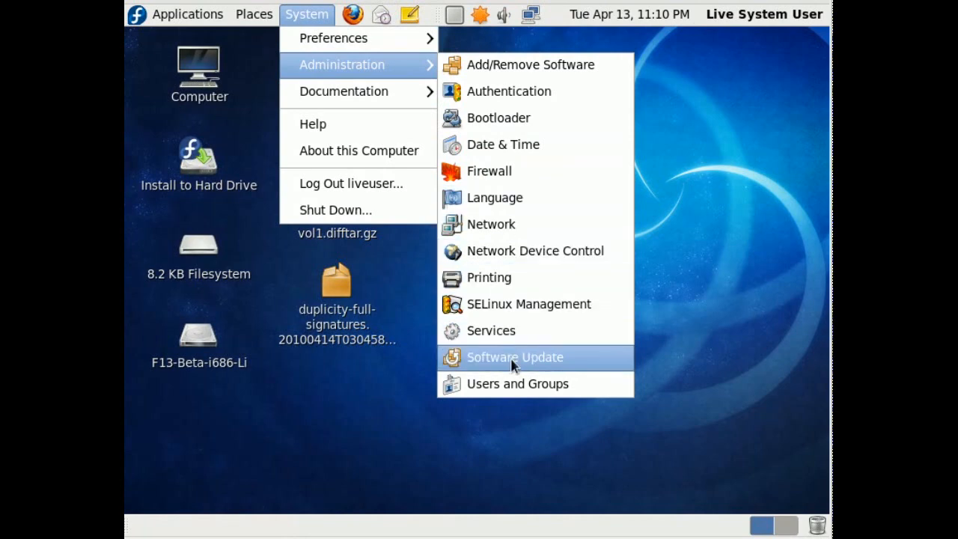
mouse_move(322, 49)
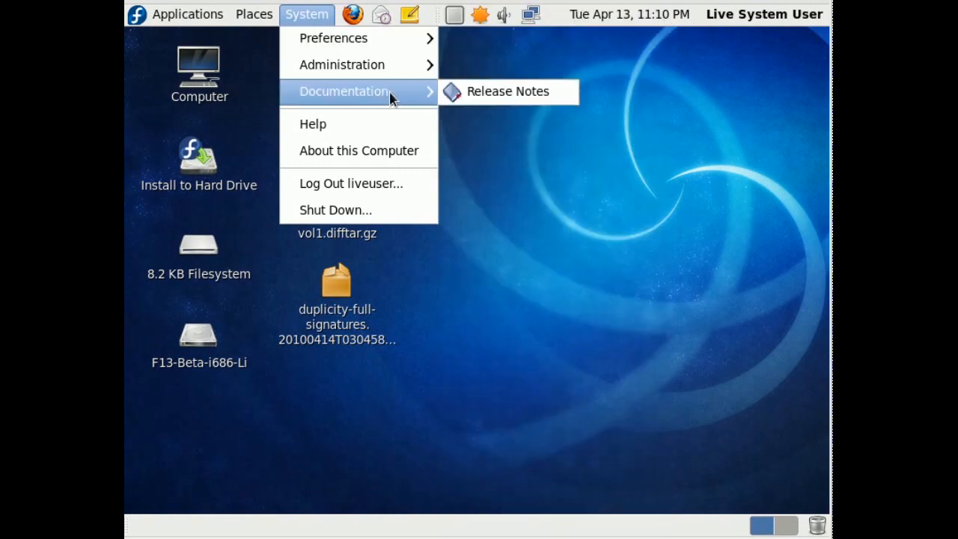
mouse_move(486, 100)
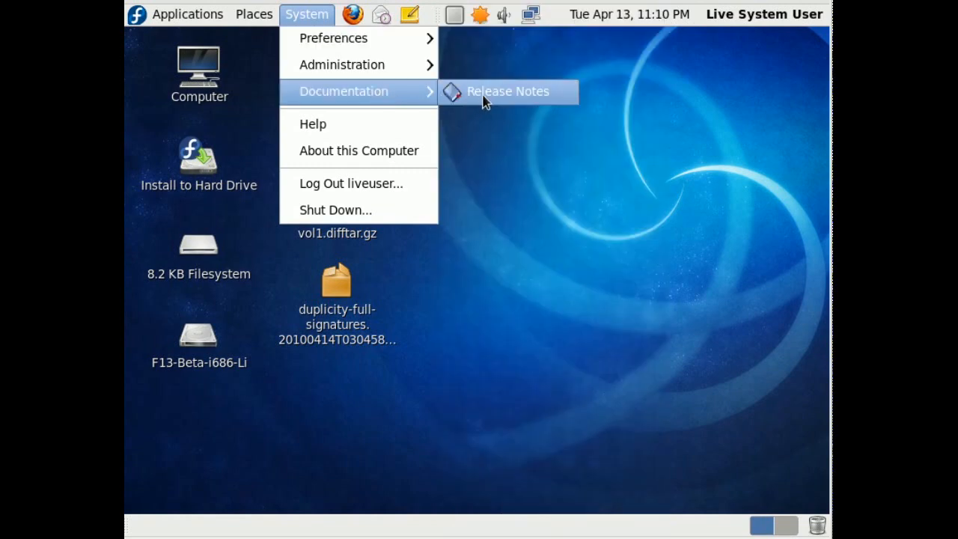
Open the Fedora 13 Release Notes, scroll to the major features, and close User Manager
click(508, 90)
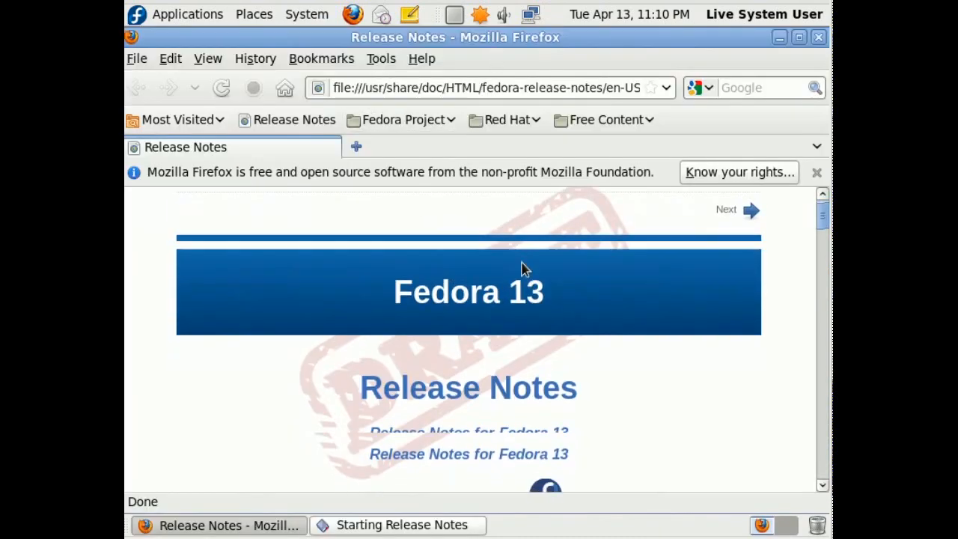
scroll(down, 3)
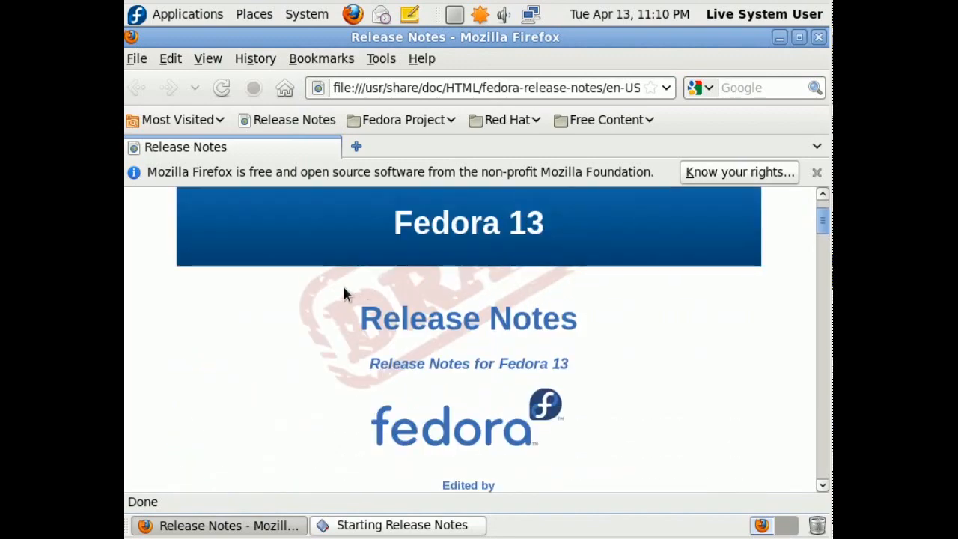
scroll(down, 3)
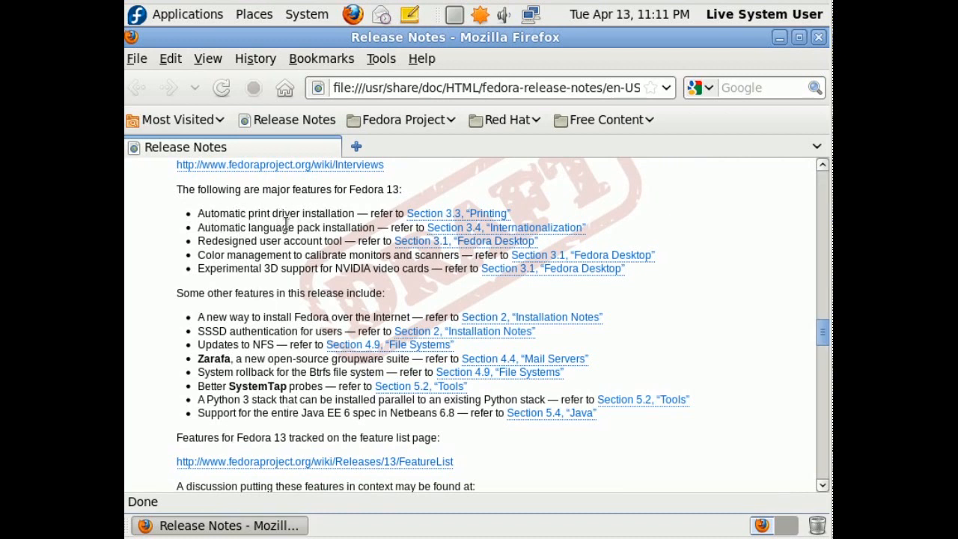
mouse_move(326, 241)
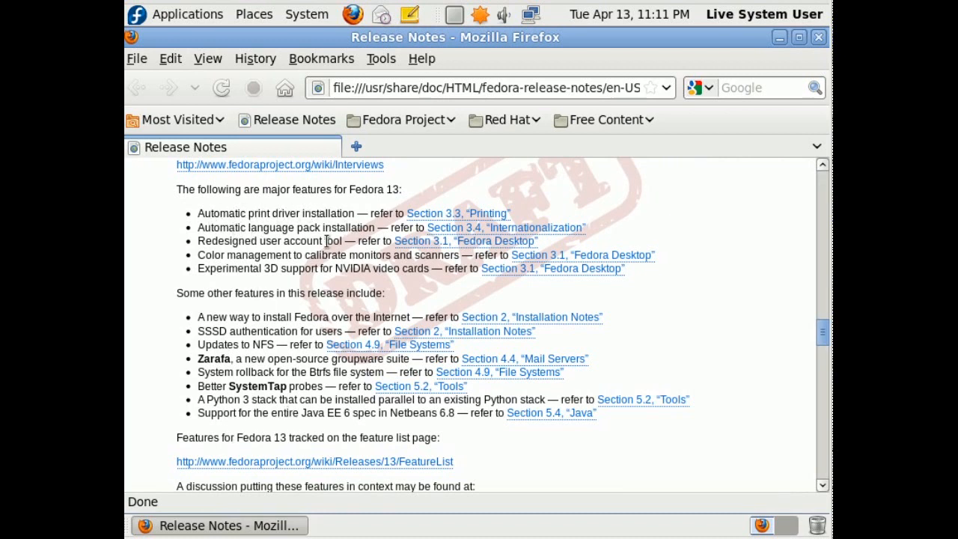
click(306, 15)
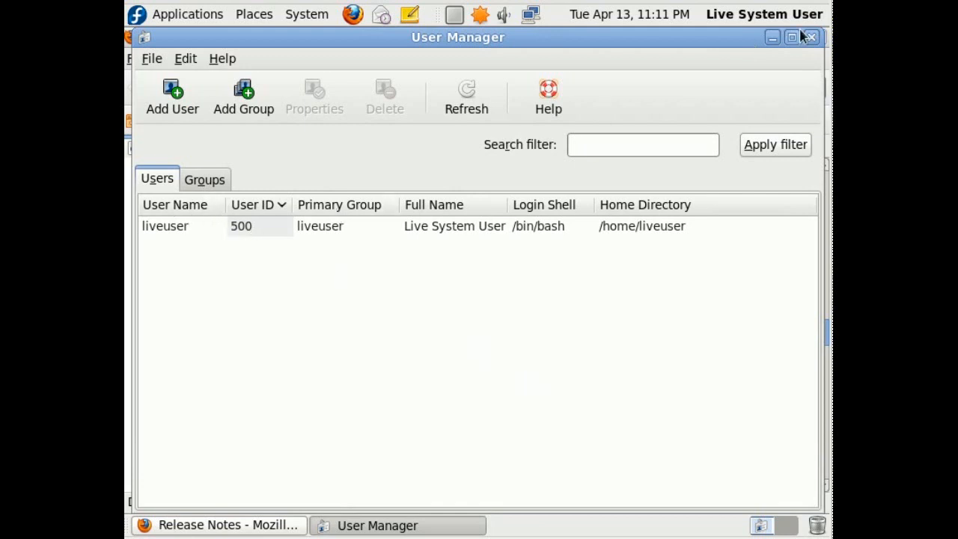
mouse_move(809, 38)
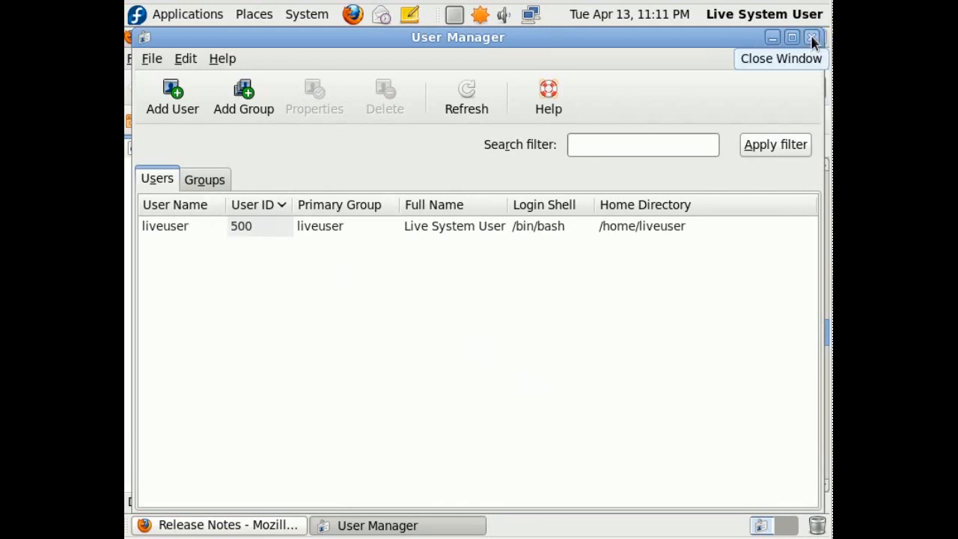
click(809, 38)
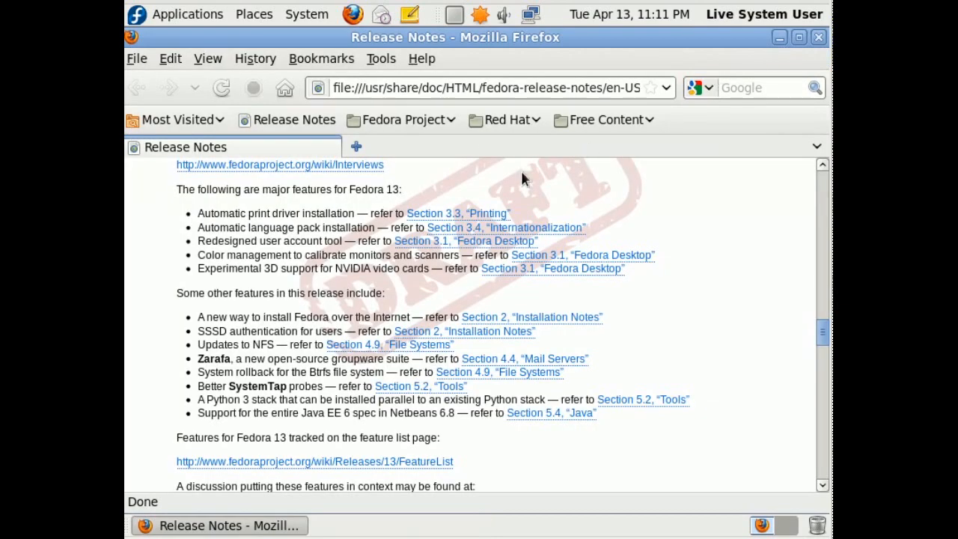
mouse_move(385, 258)
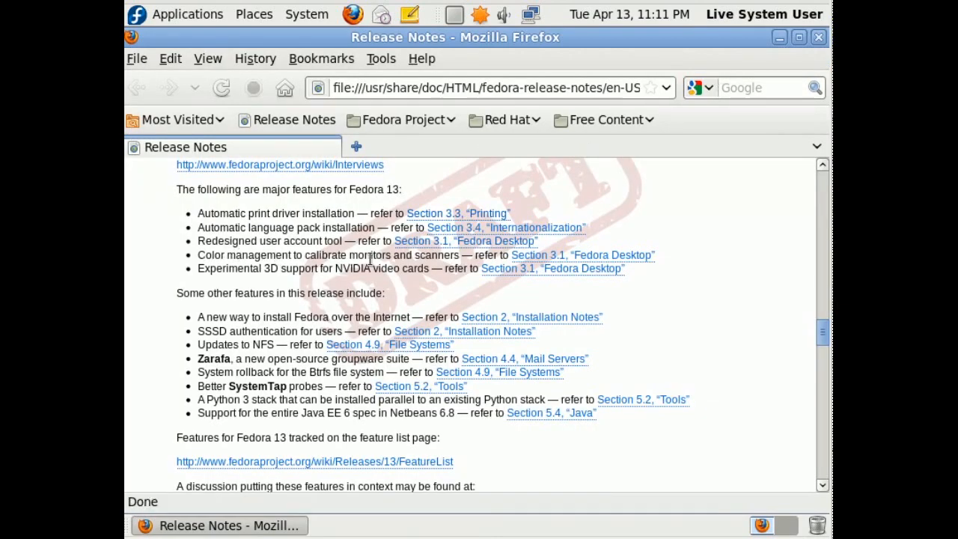
mouse_move(400, 271)
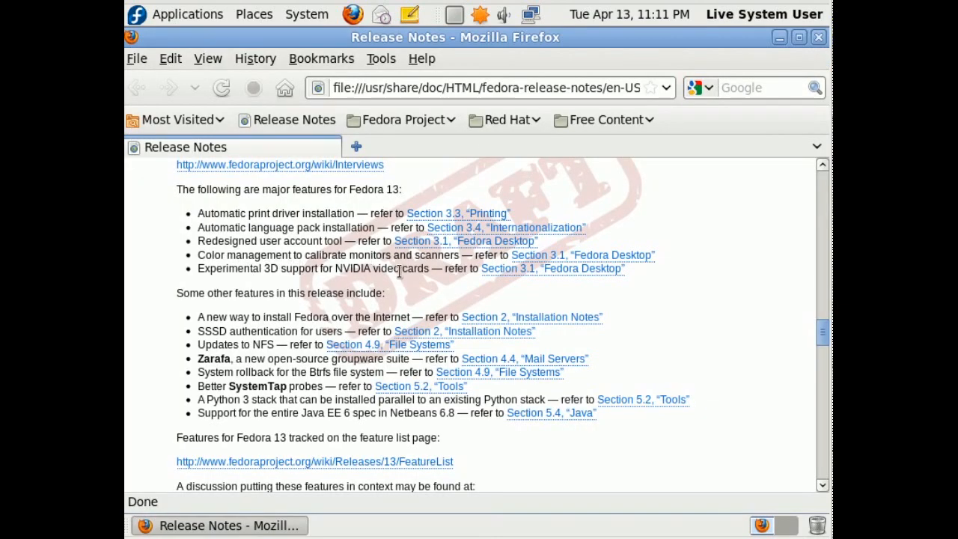
mouse_move(221, 317)
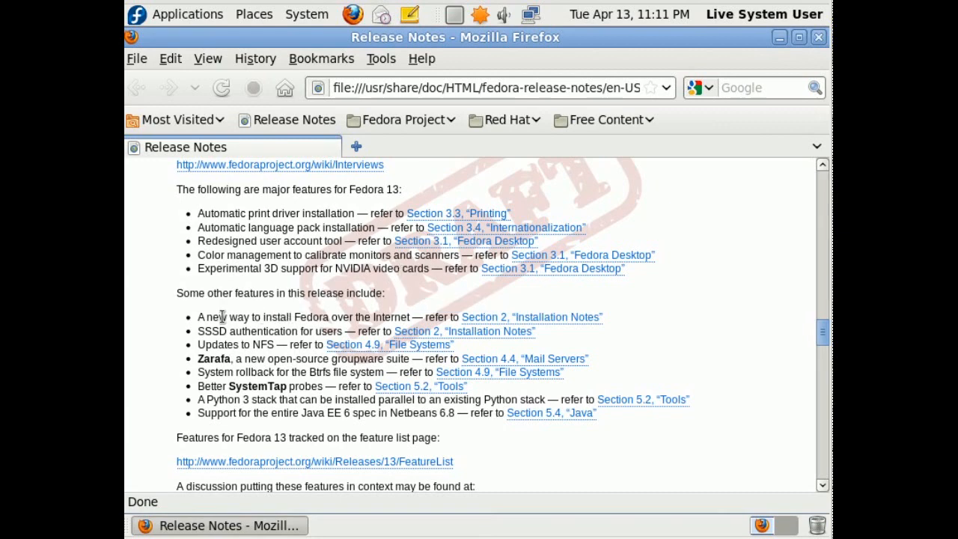
mouse_move(383, 316)
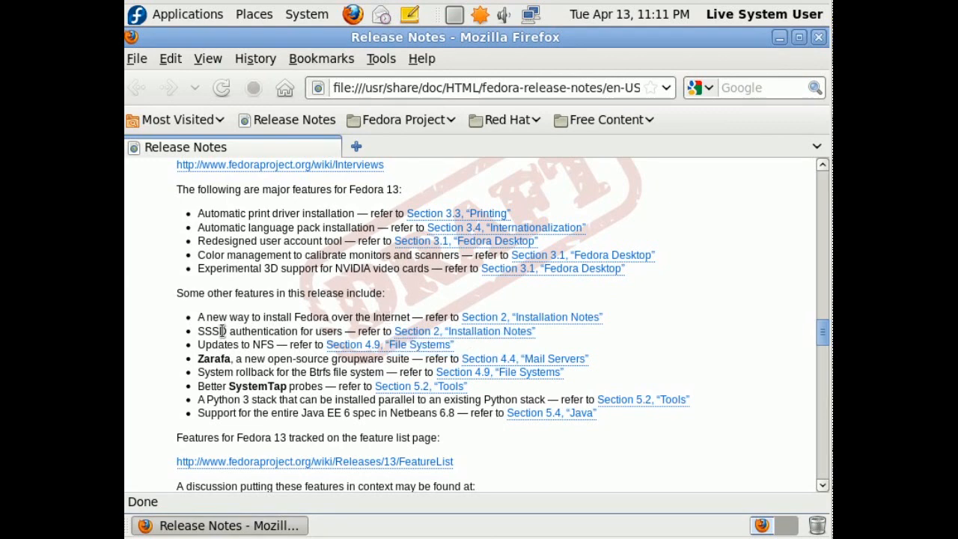
mouse_move(316, 338)
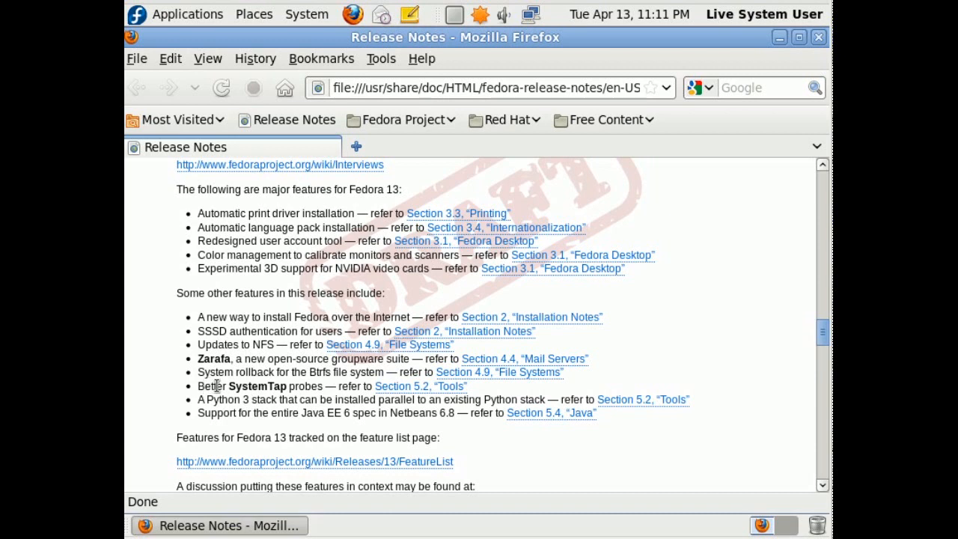
mouse_move(274, 399)
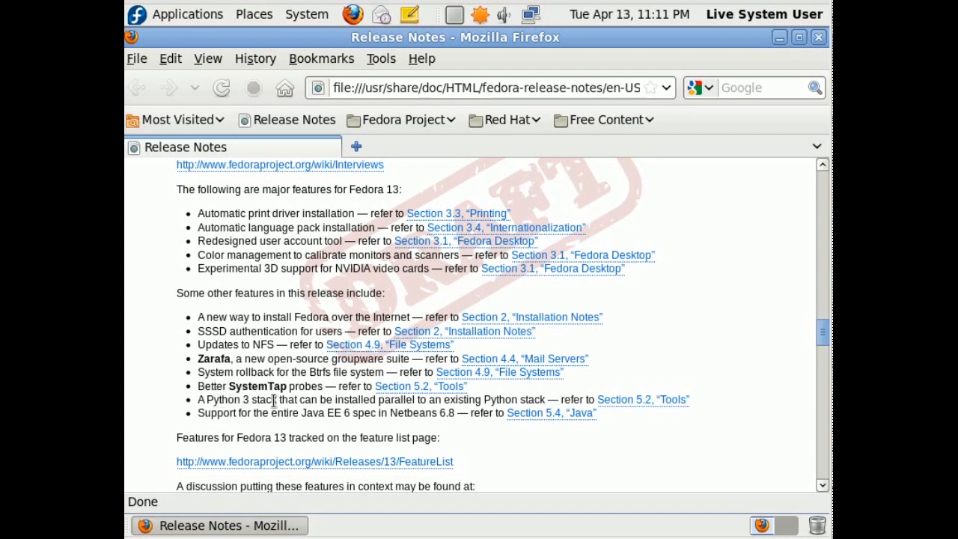
mouse_move(561, 400)
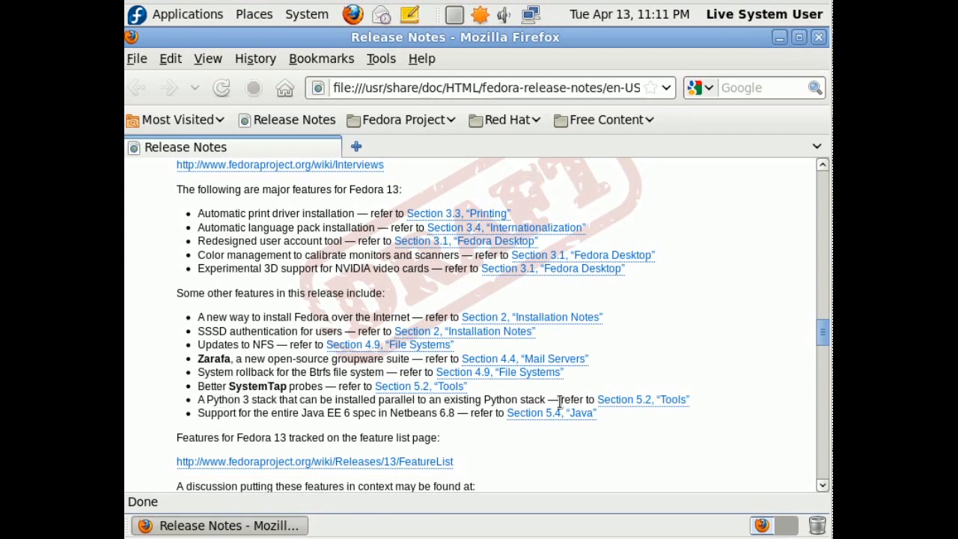
mouse_move(517, 400)
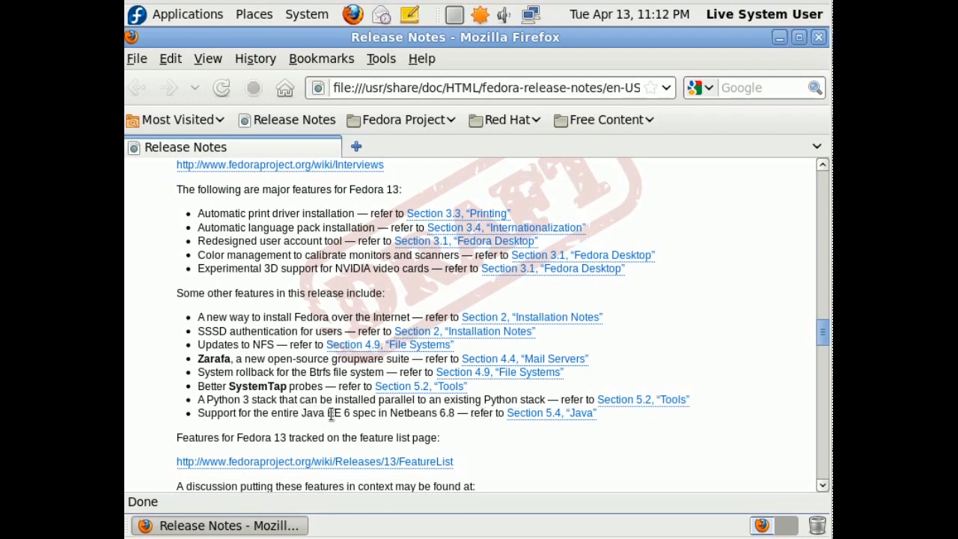
Scroll the Release Notes down to section 1.2 Hardware Requirements
scroll(down, 3)
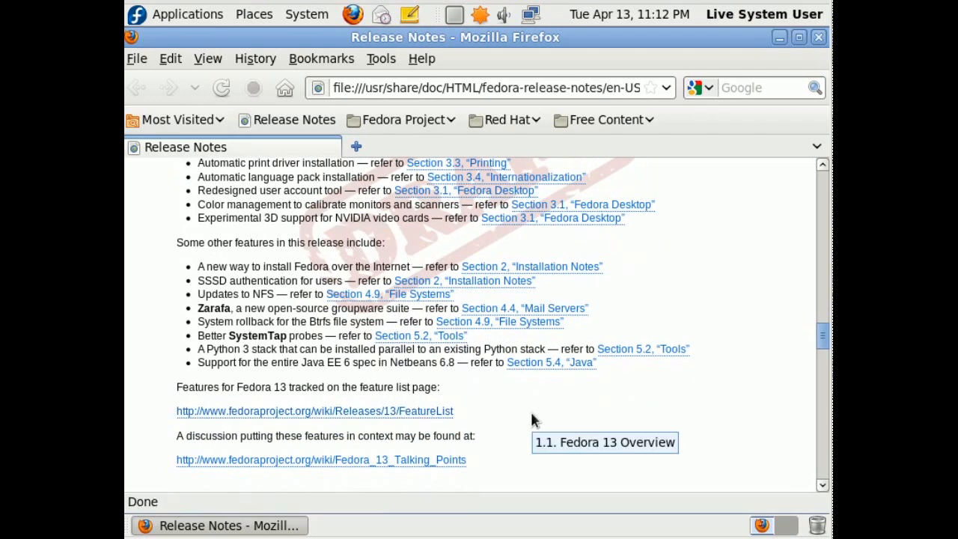
scroll(down, 3)
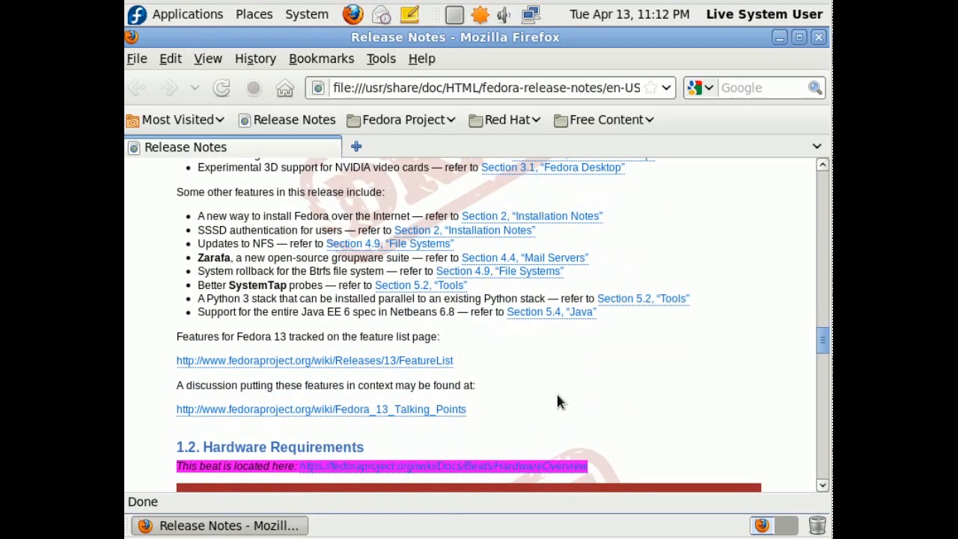
scroll(down, 3)
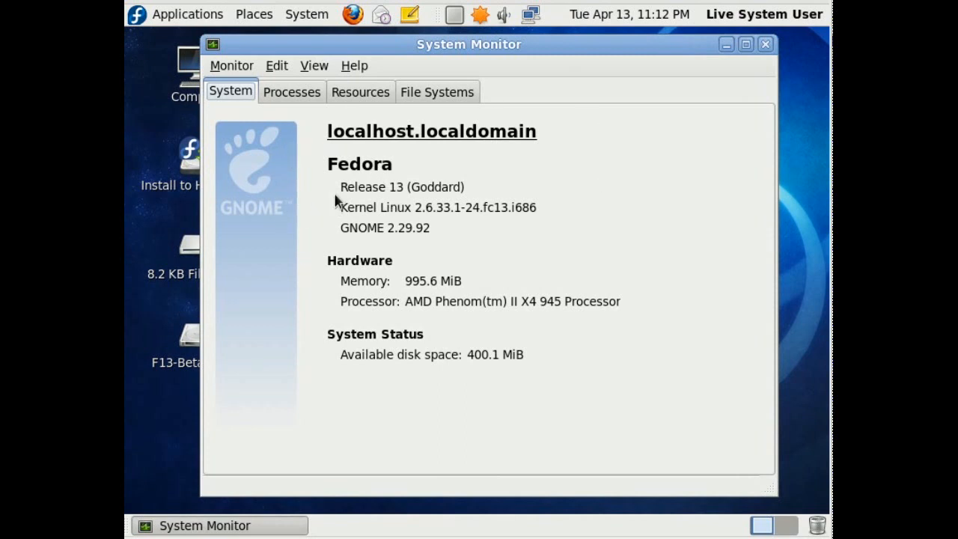
mouse_move(407, 138)
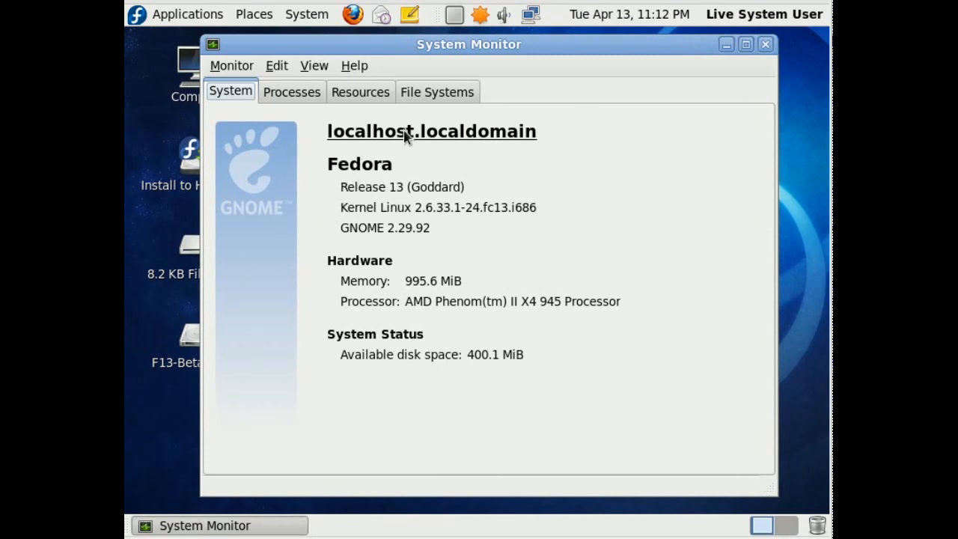
mouse_move(389, 209)
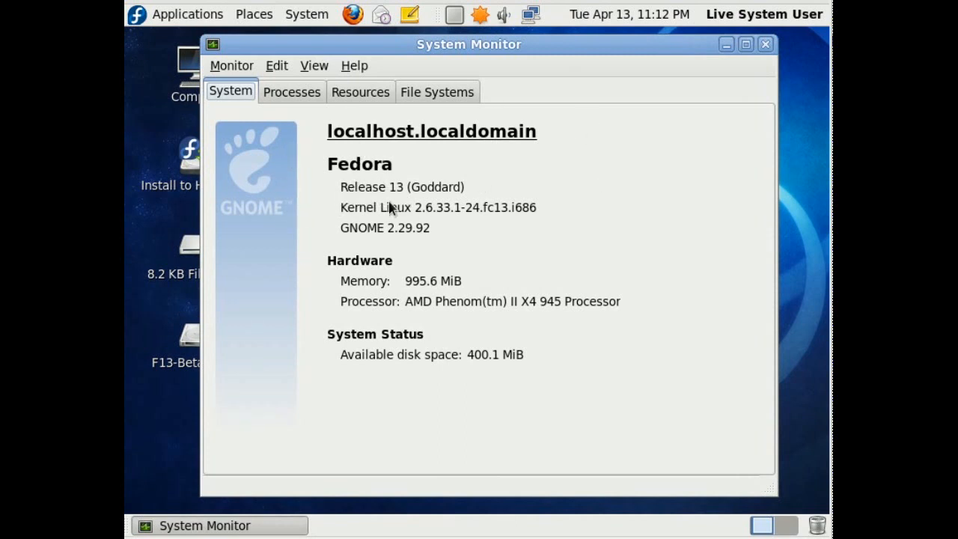
mouse_move(373, 289)
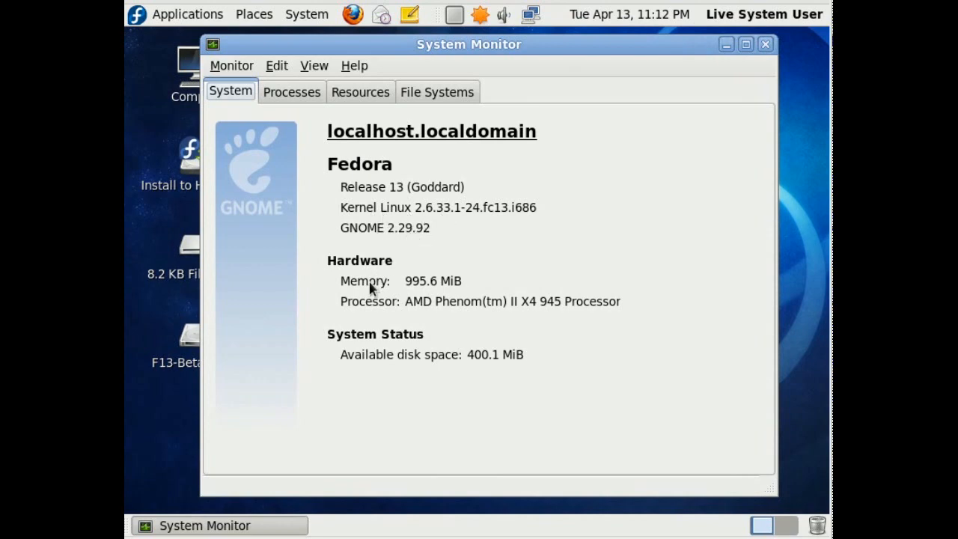
mouse_move(363, 114)
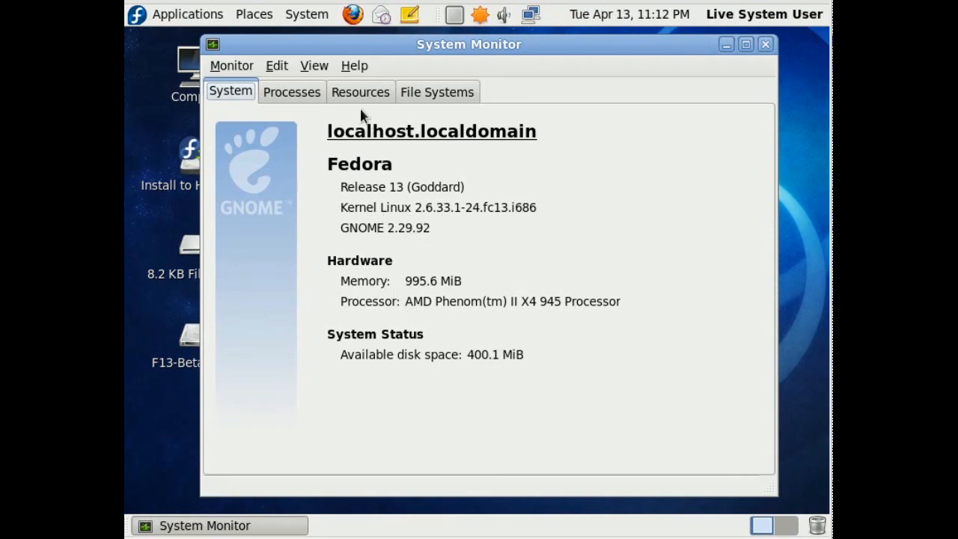
Close the System Monitor window showing Fedora Release 13 hardware details
click(763, 44)
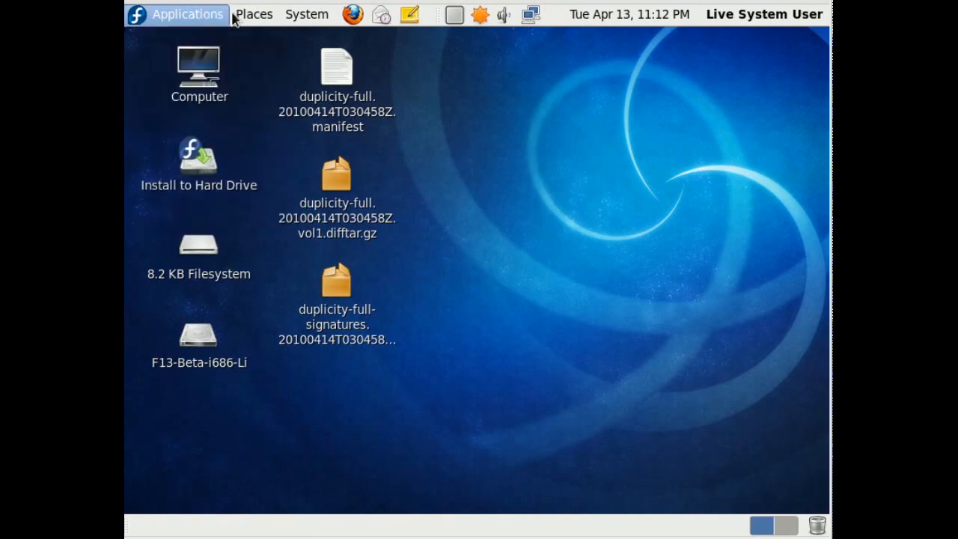
mouse_move(629, 349)
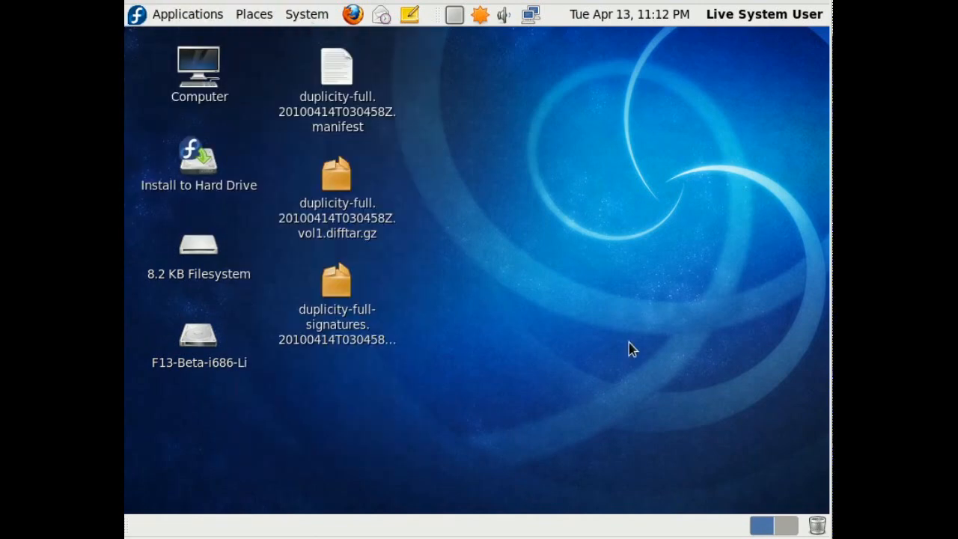